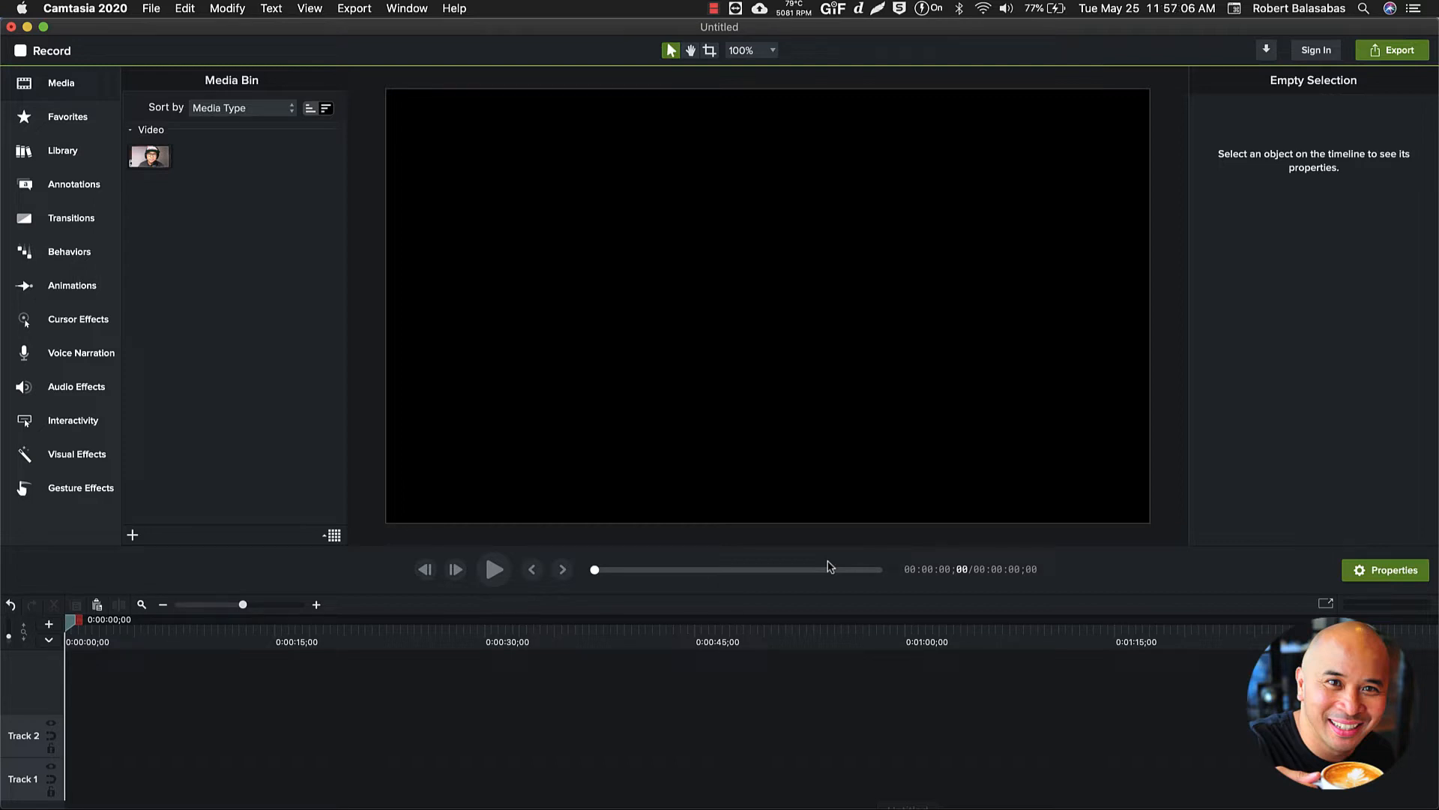
pyautogui.moveTo(654, 607)
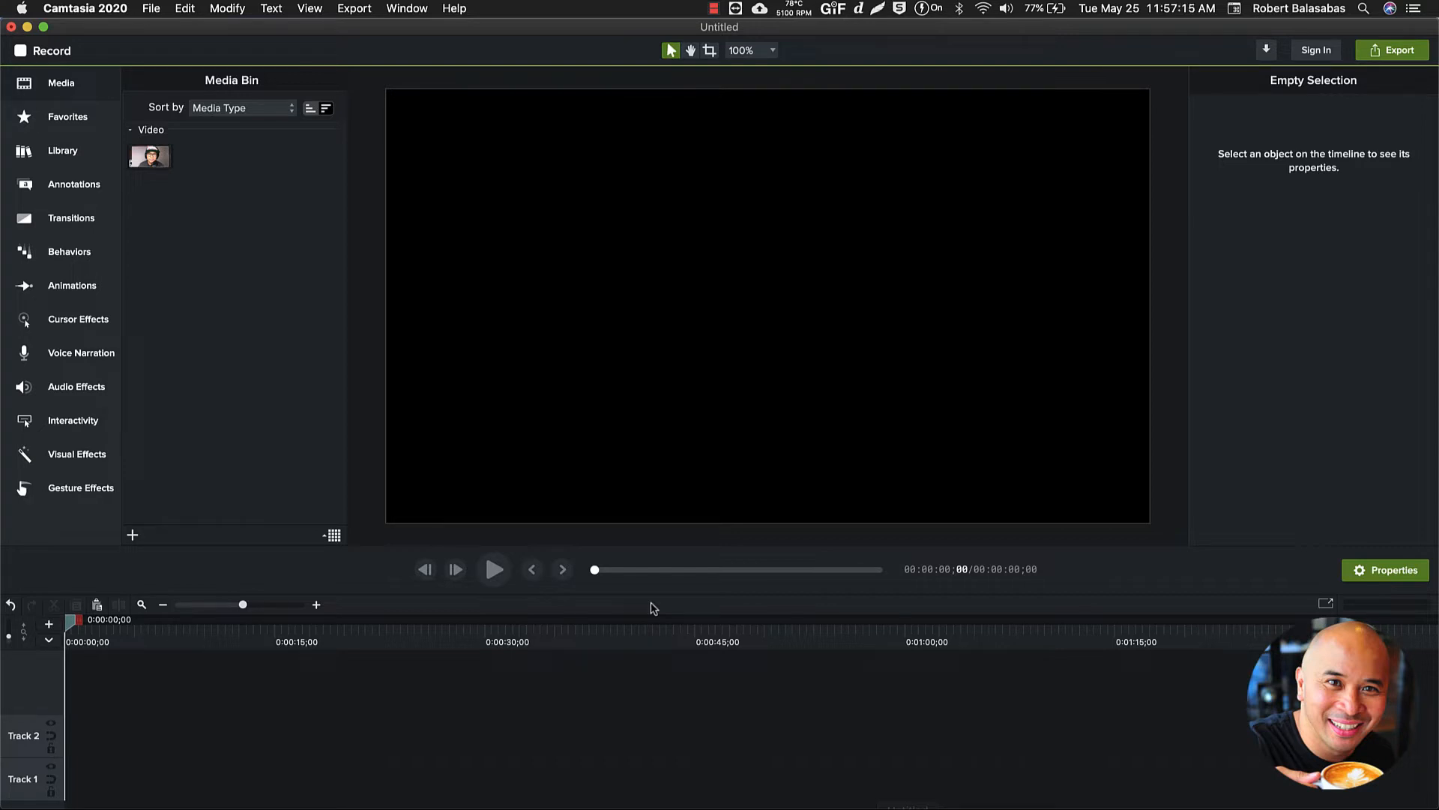
pyautogui.moveTo(232, 39)
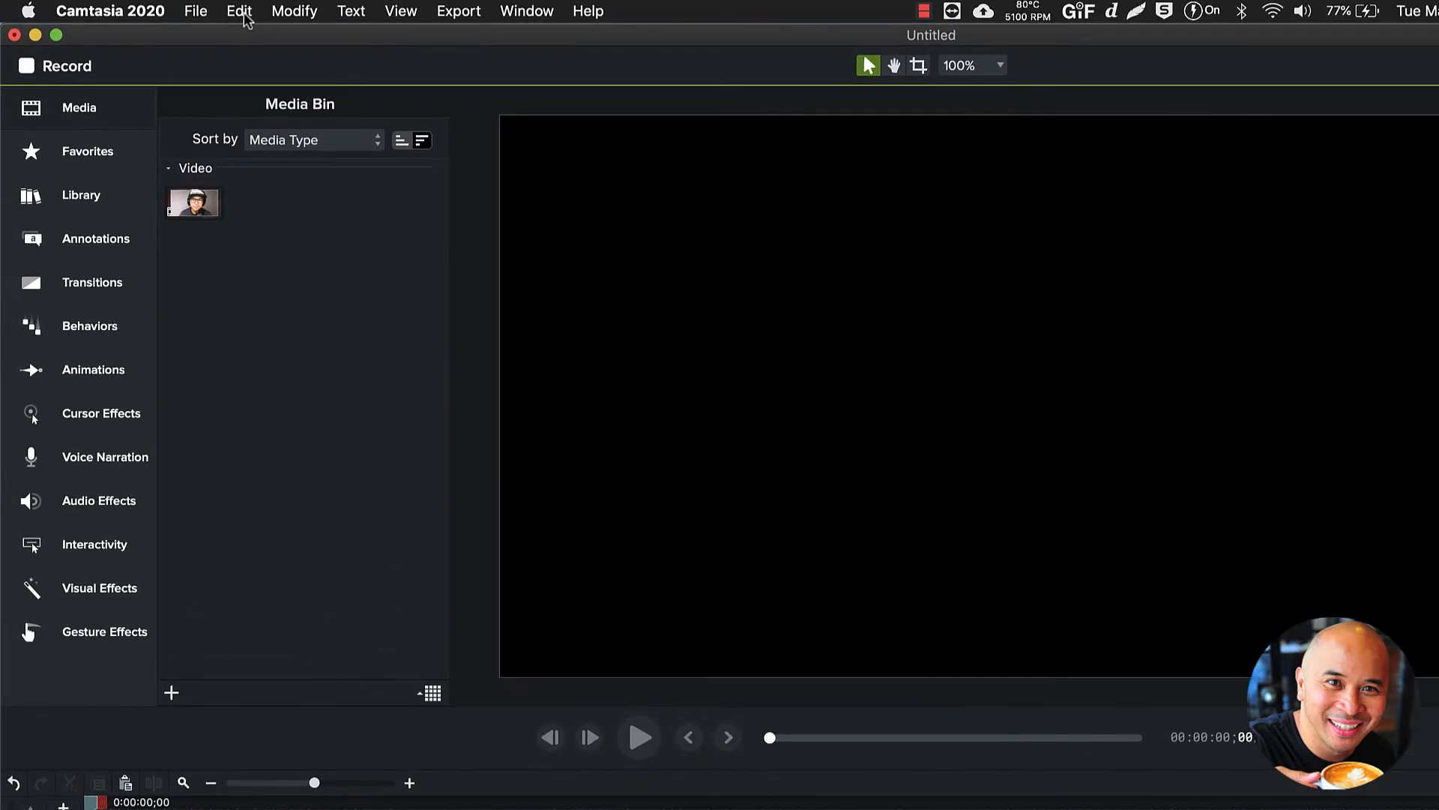
# Bring up Project Settings and choose the 1080p canvas preset as a starting point.
pyautogui.click(237, 12)
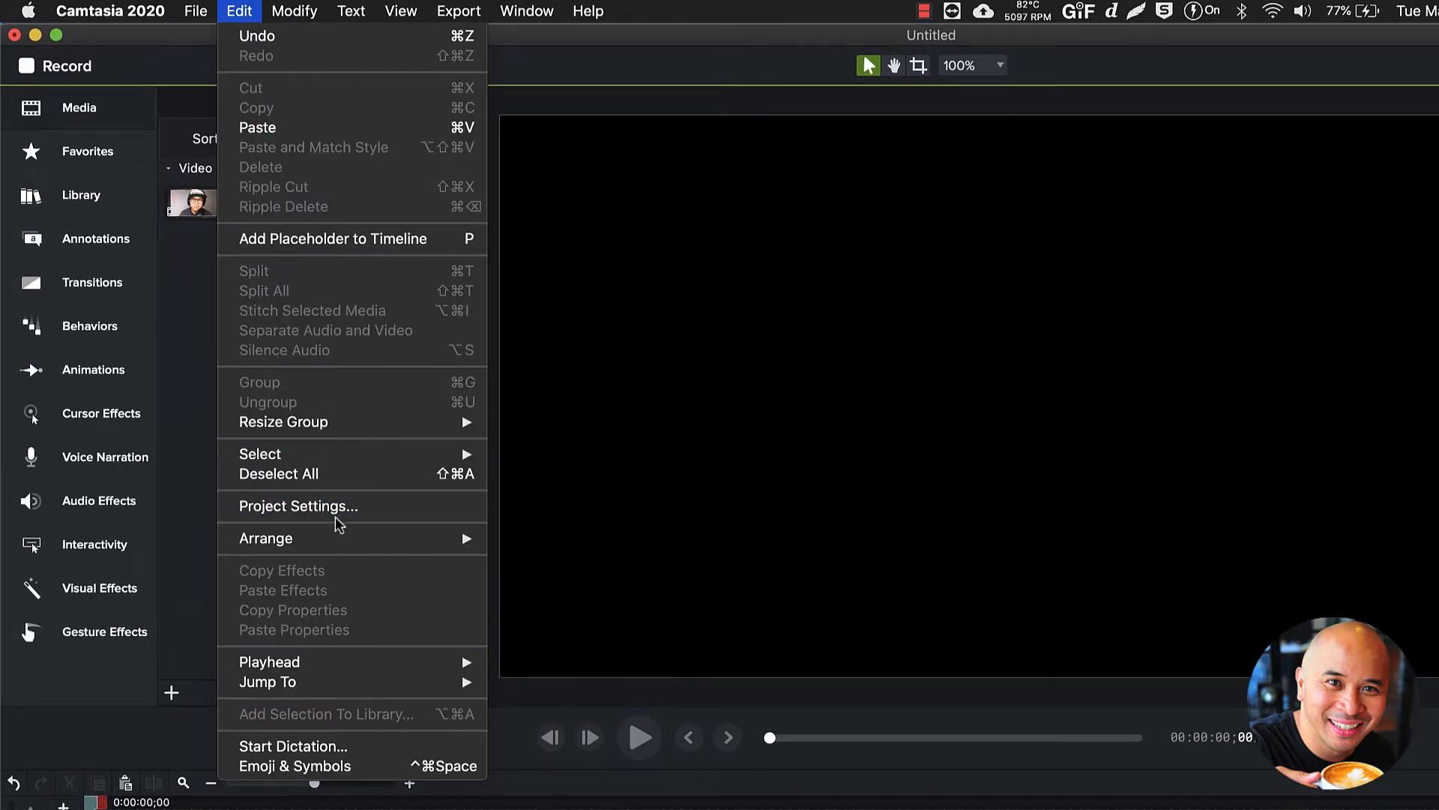
pyautogui.click(296, 507)
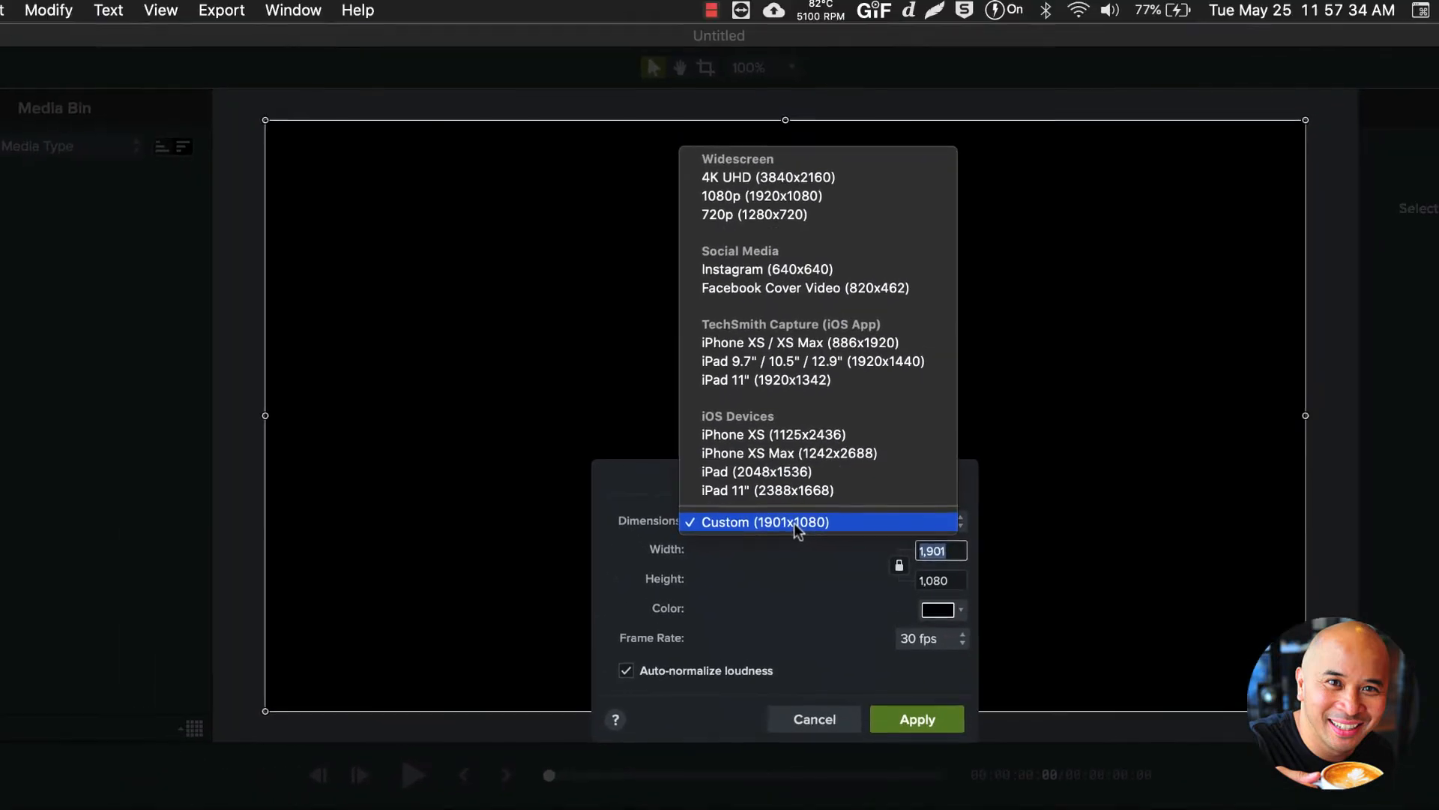
pyautogui.click(777, 196)
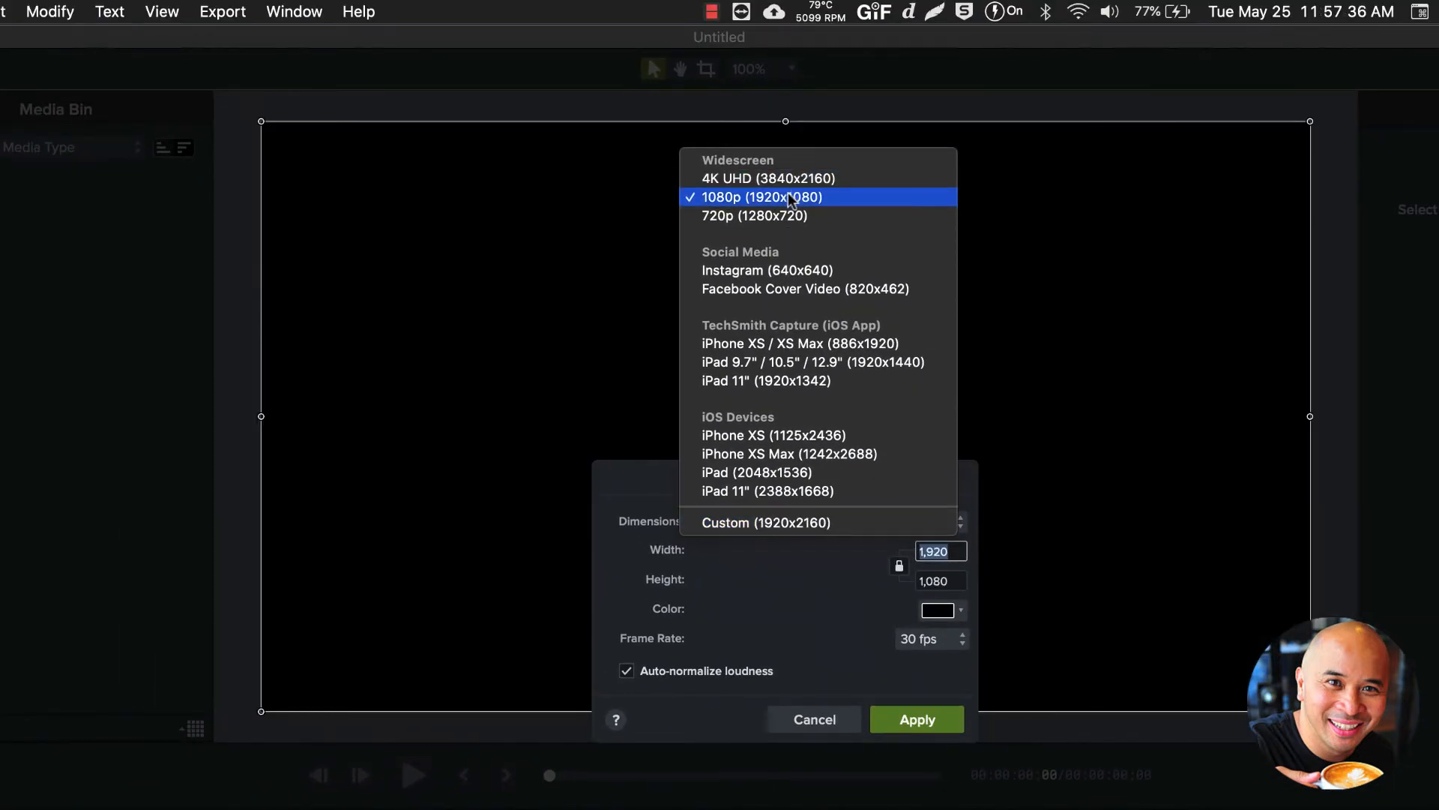
pyautogui.click(791, 196)
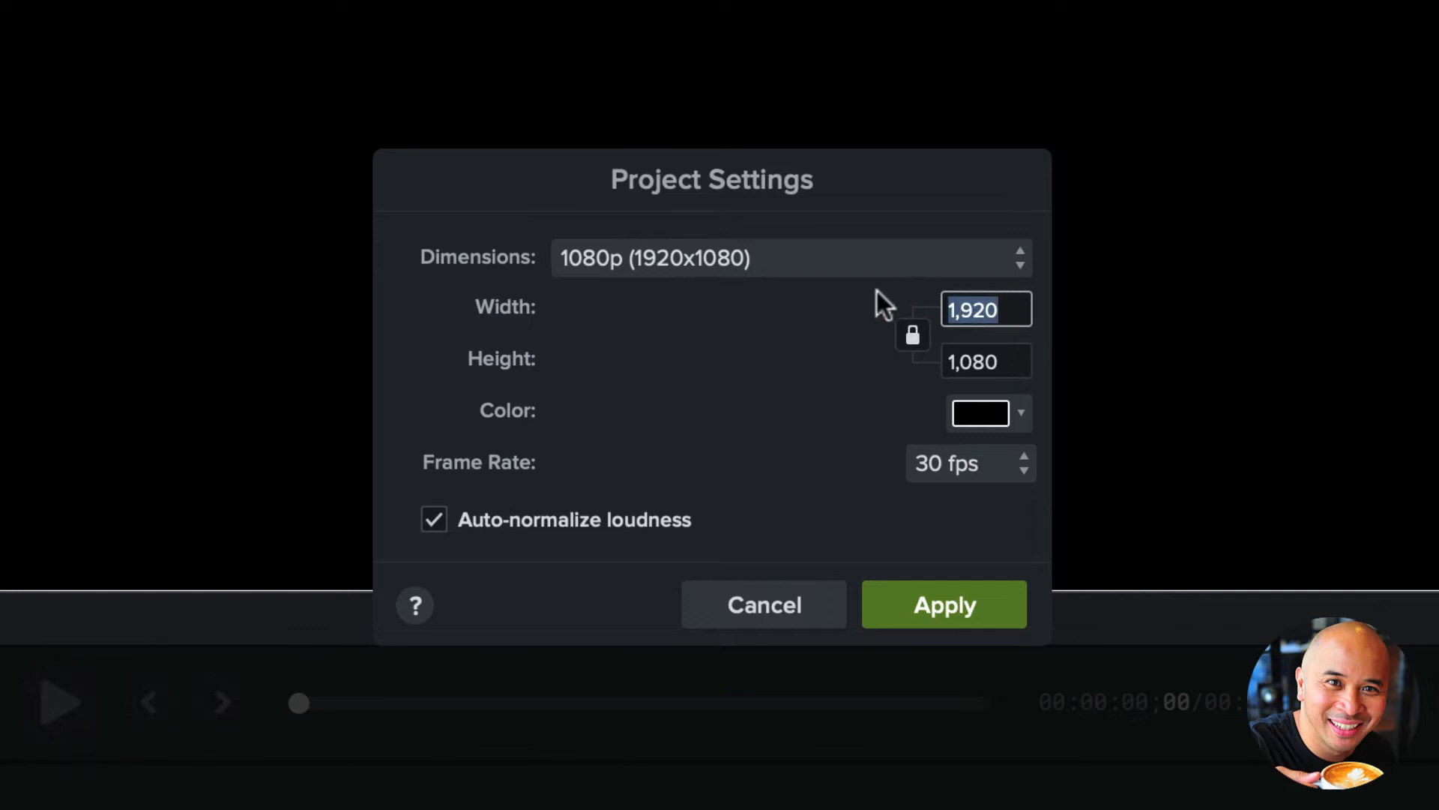
# Enter a custom vertical canvas of 1080 width by 1920 height.
pyautogui.write('1080')
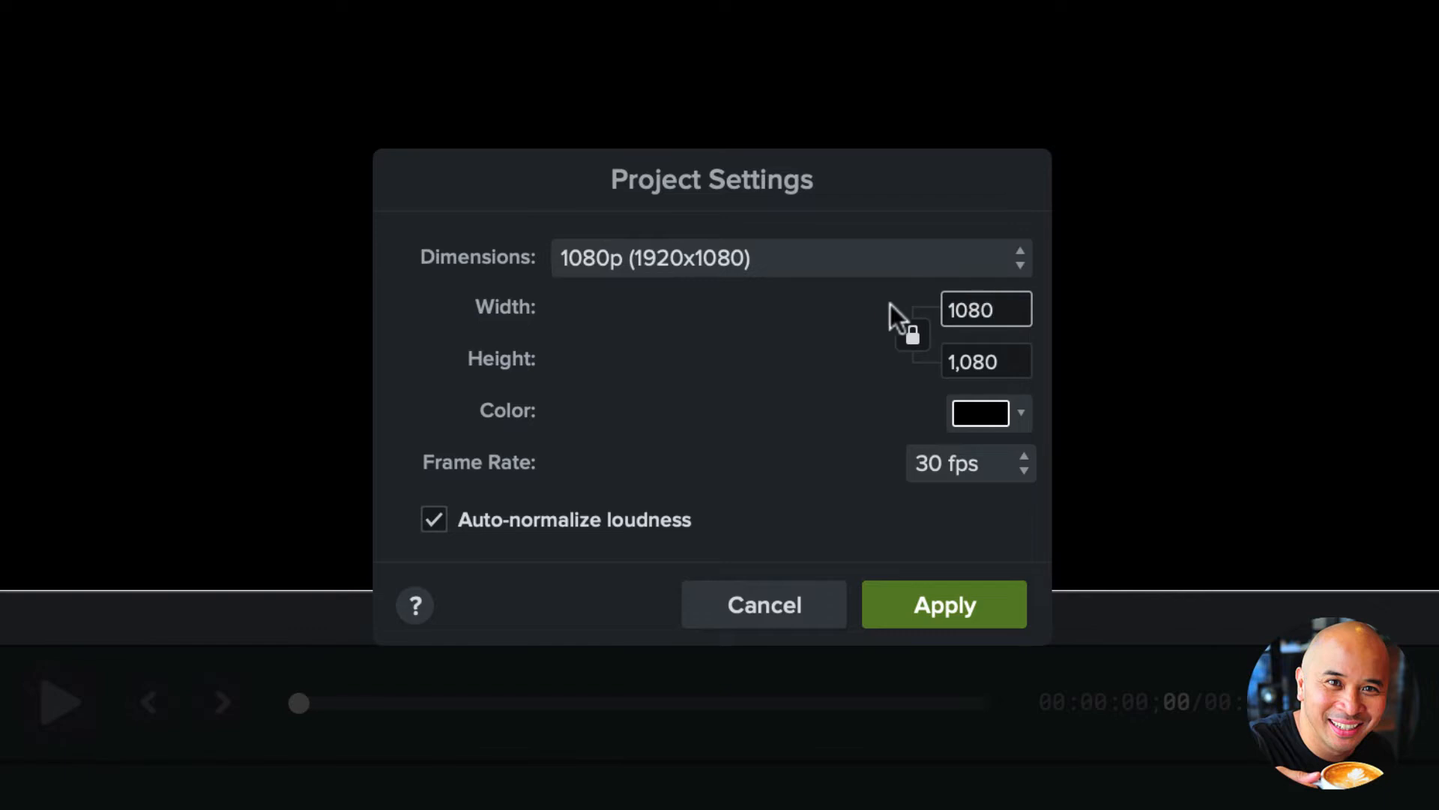
pyautogui.click(986, 360)
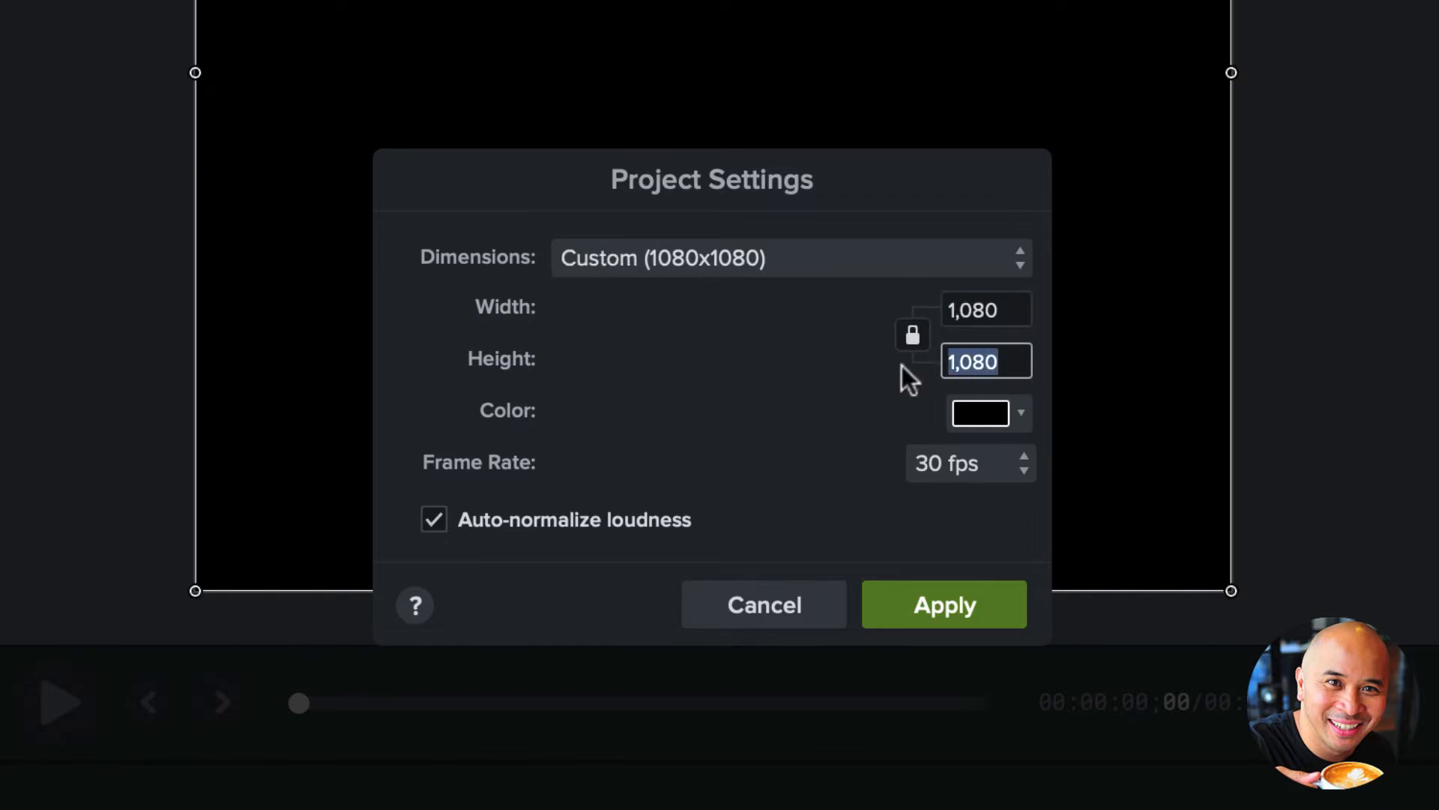
pyautogui.write('1920')
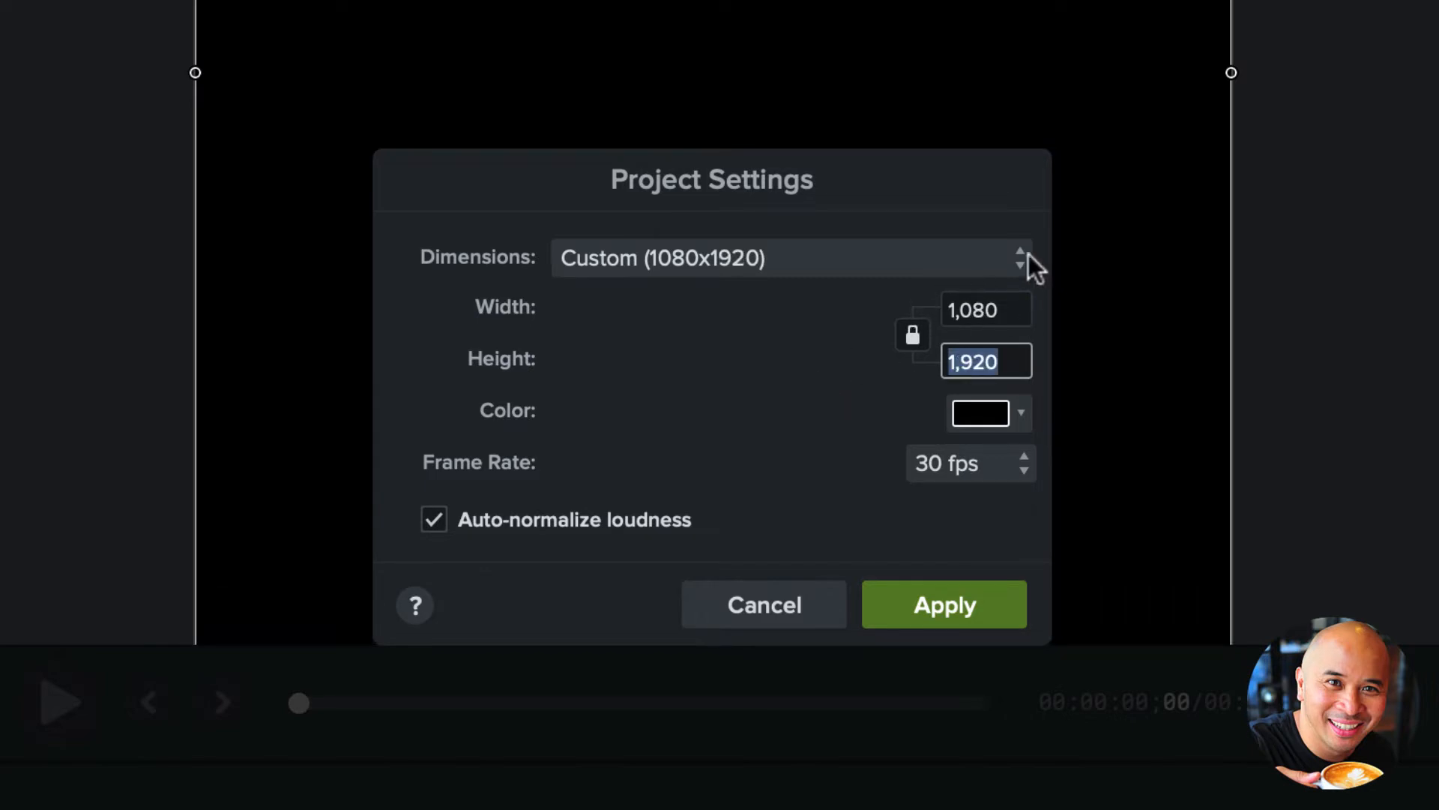
pyautogui.moveTo(1002, 446)
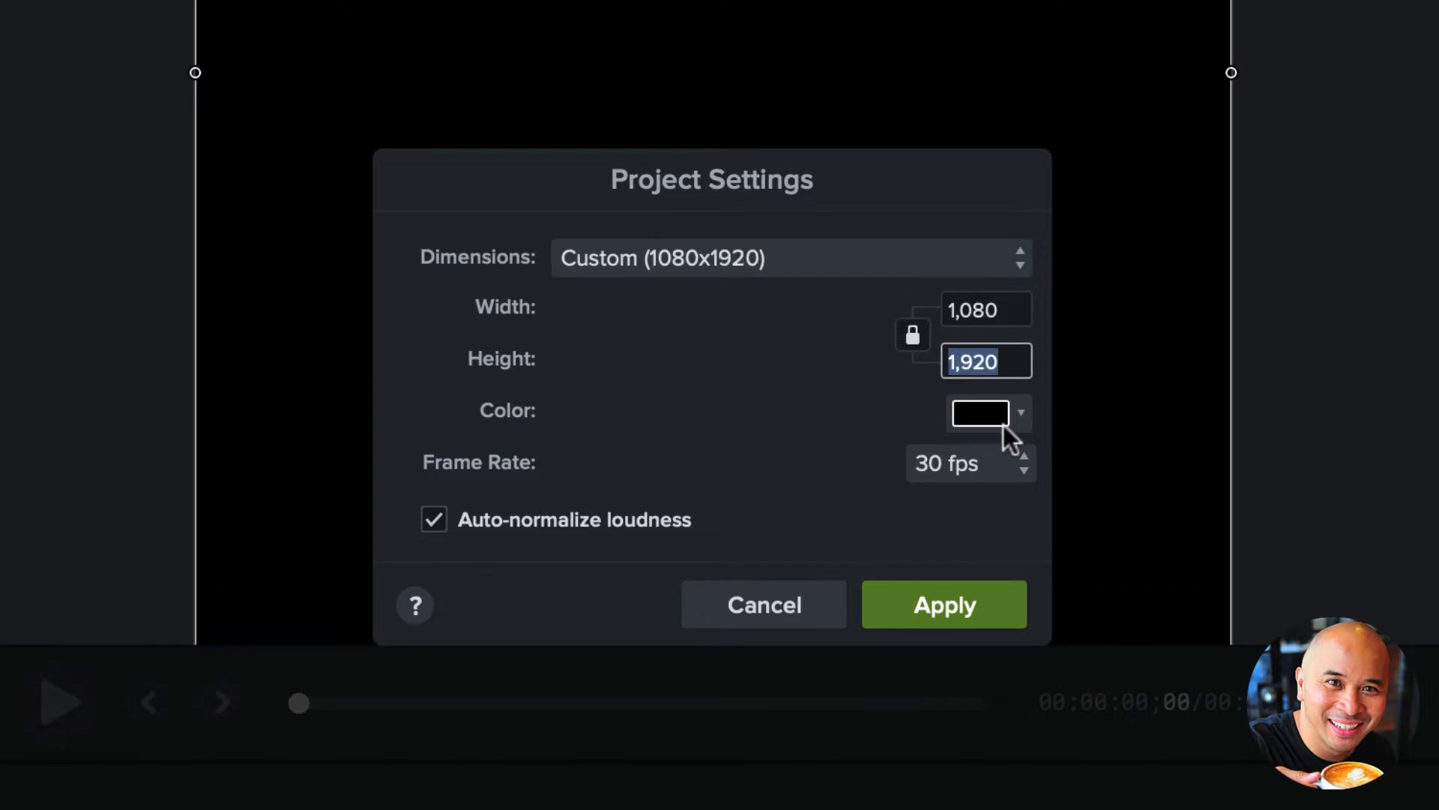
pyautogui.moveTo(986, 484)
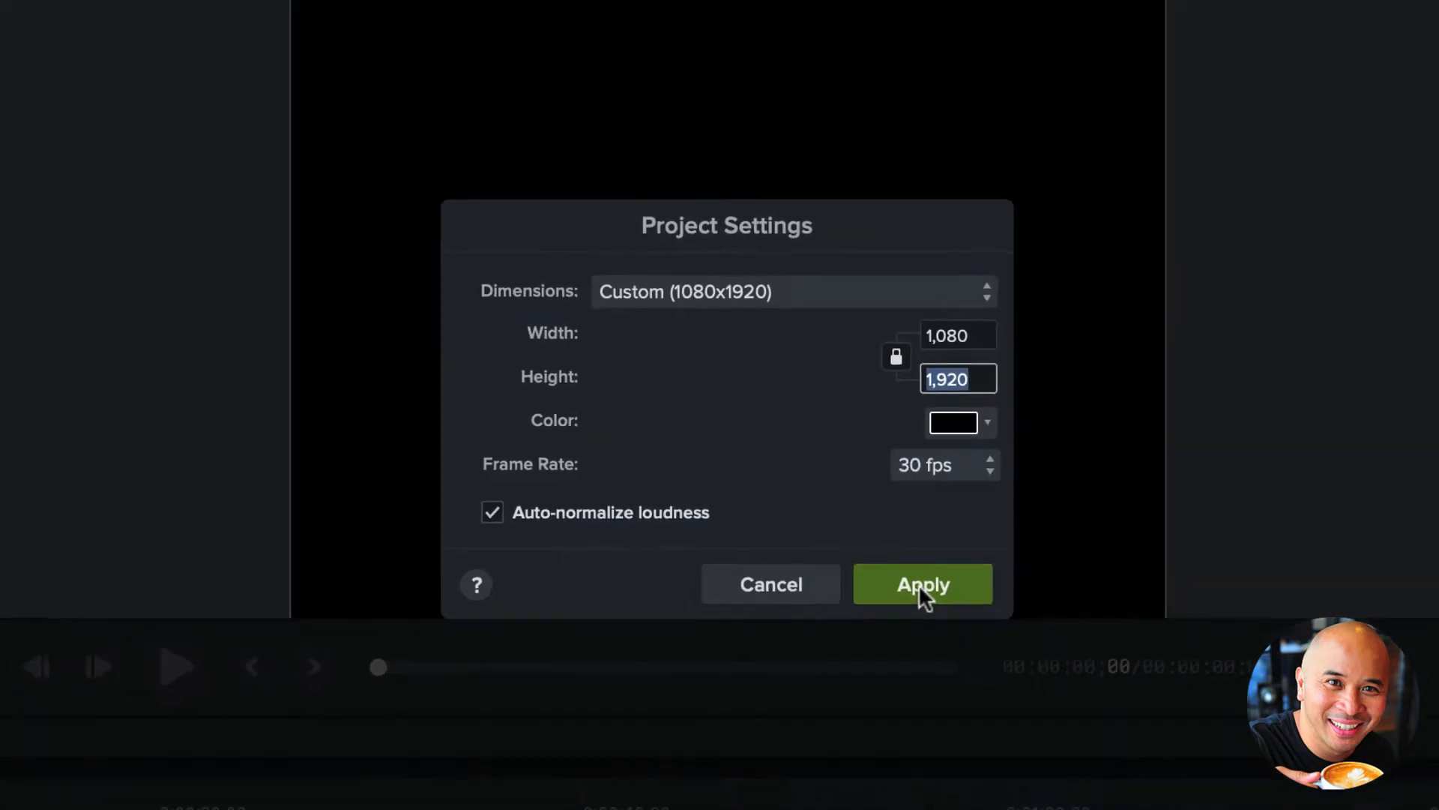
# Apply the 1080x1920 canvas and zoom out to see the tall frame.
pyautogui.click(923, 584)
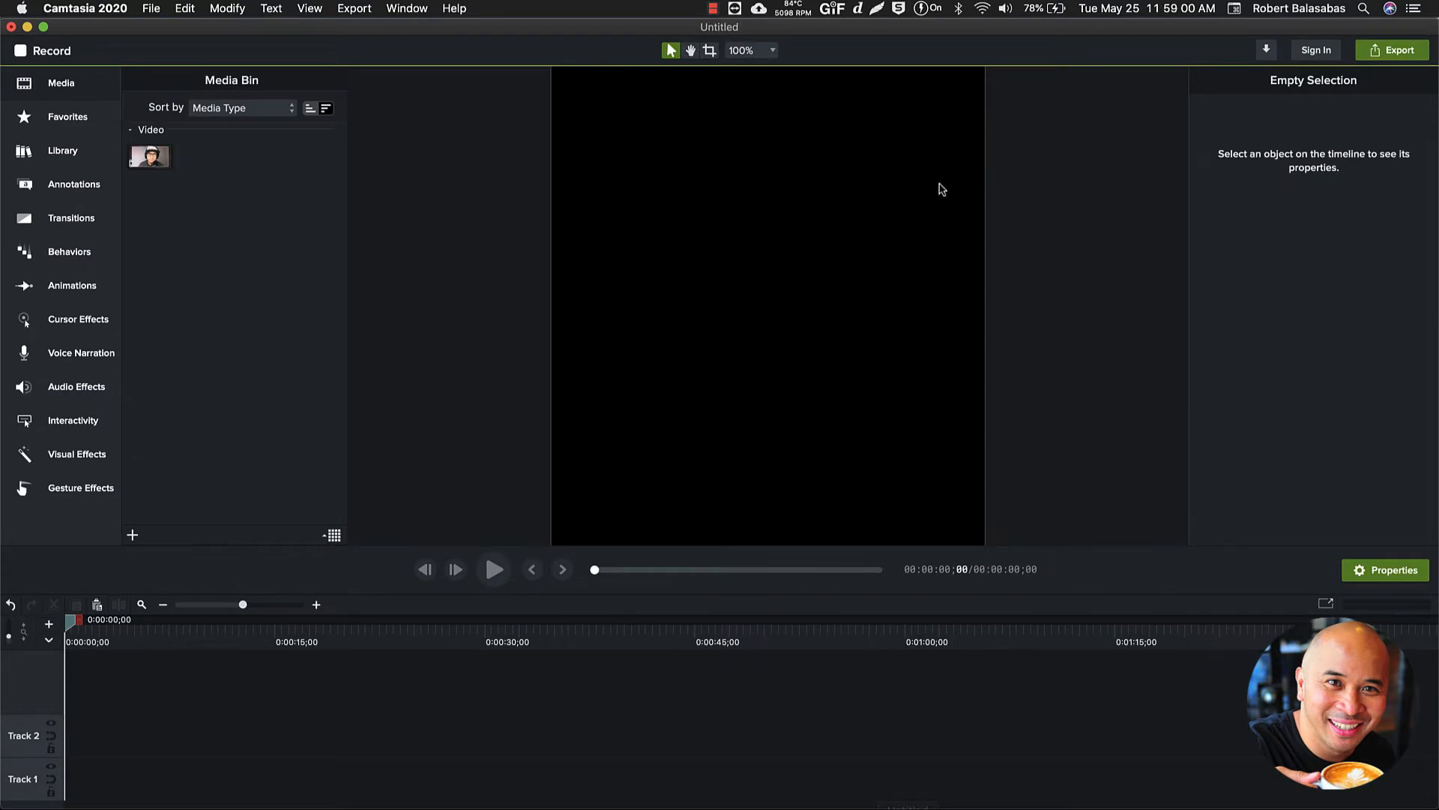
pyautogui.moveTo(809, 370)
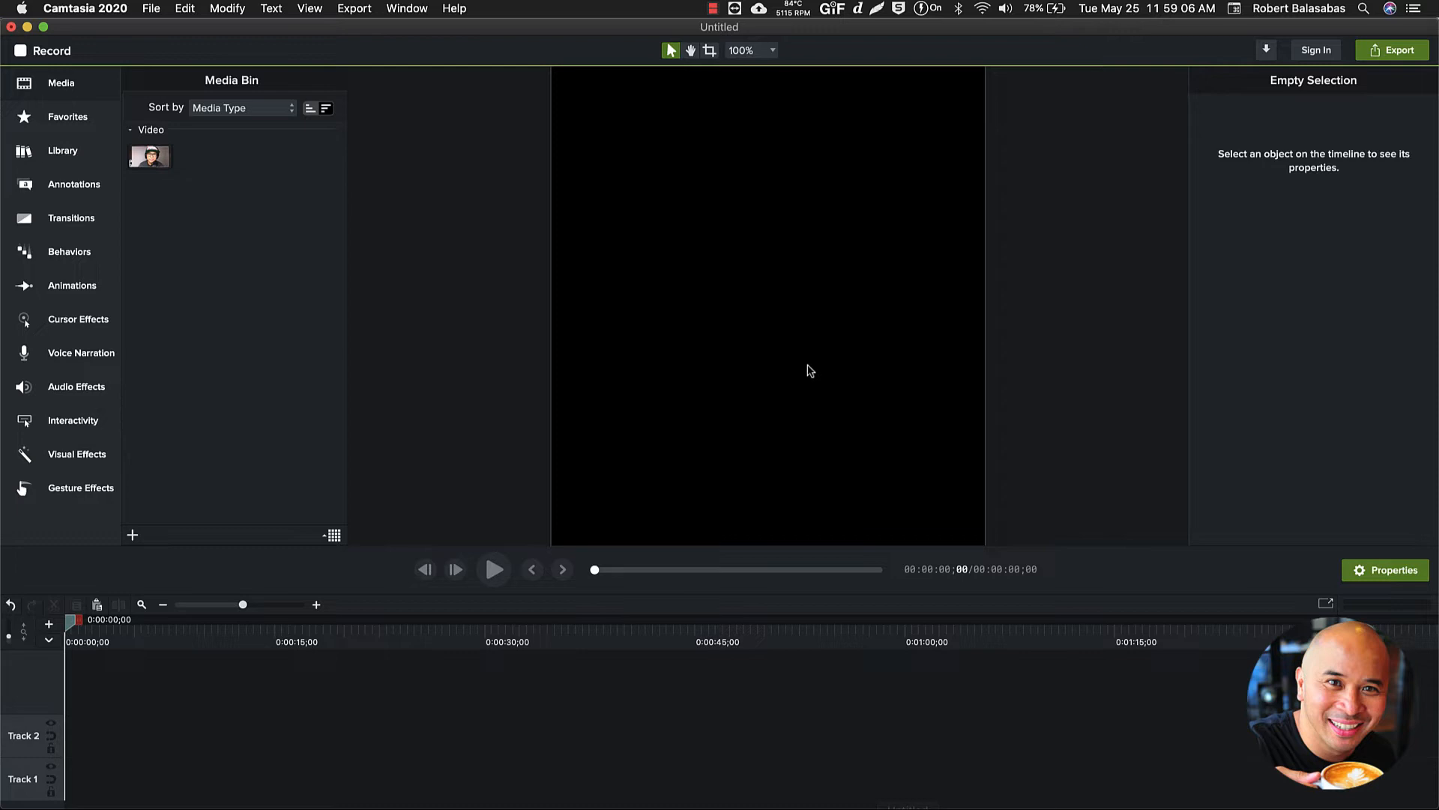
pyautogui.press('cmd+-')
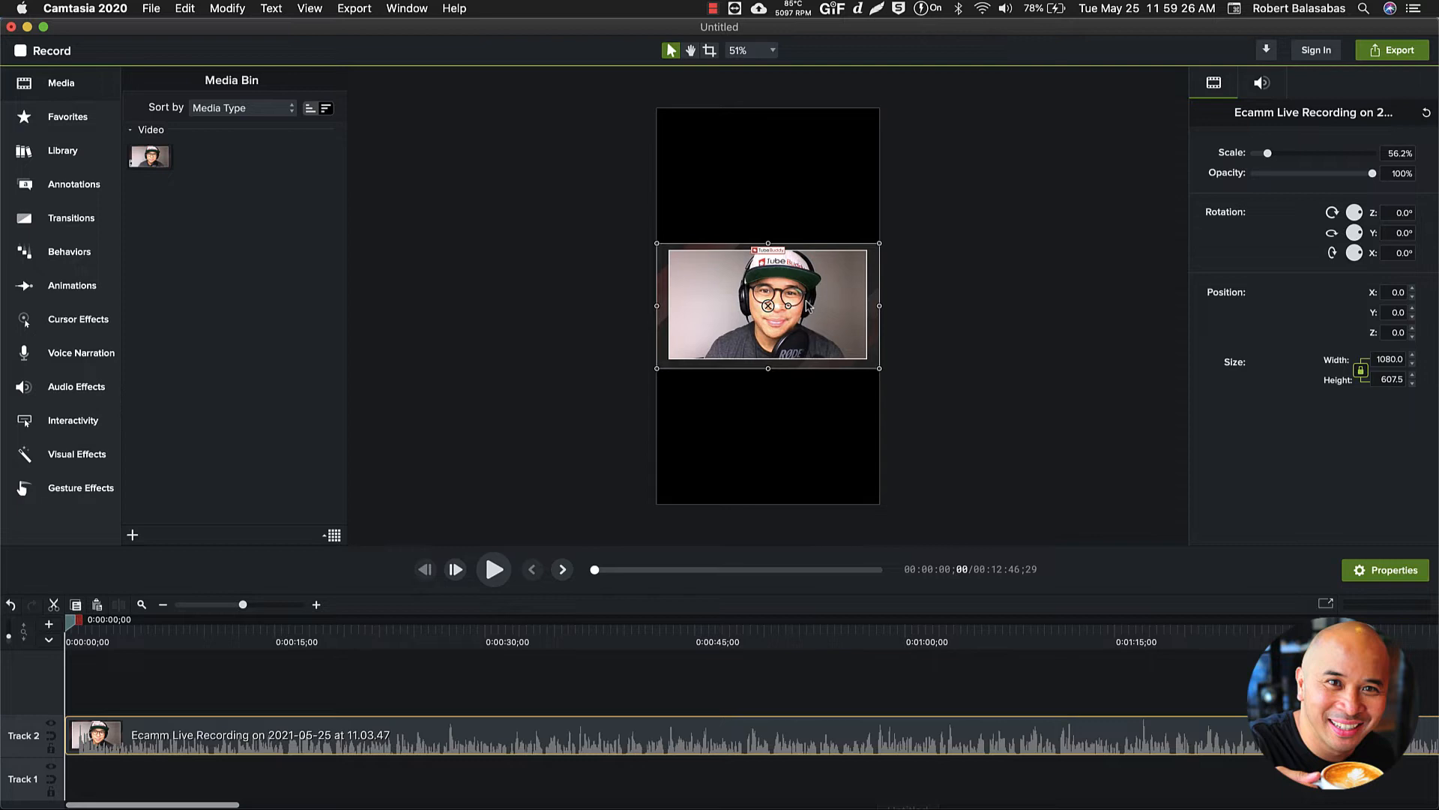
pyautogui.moveTo(772, 327)
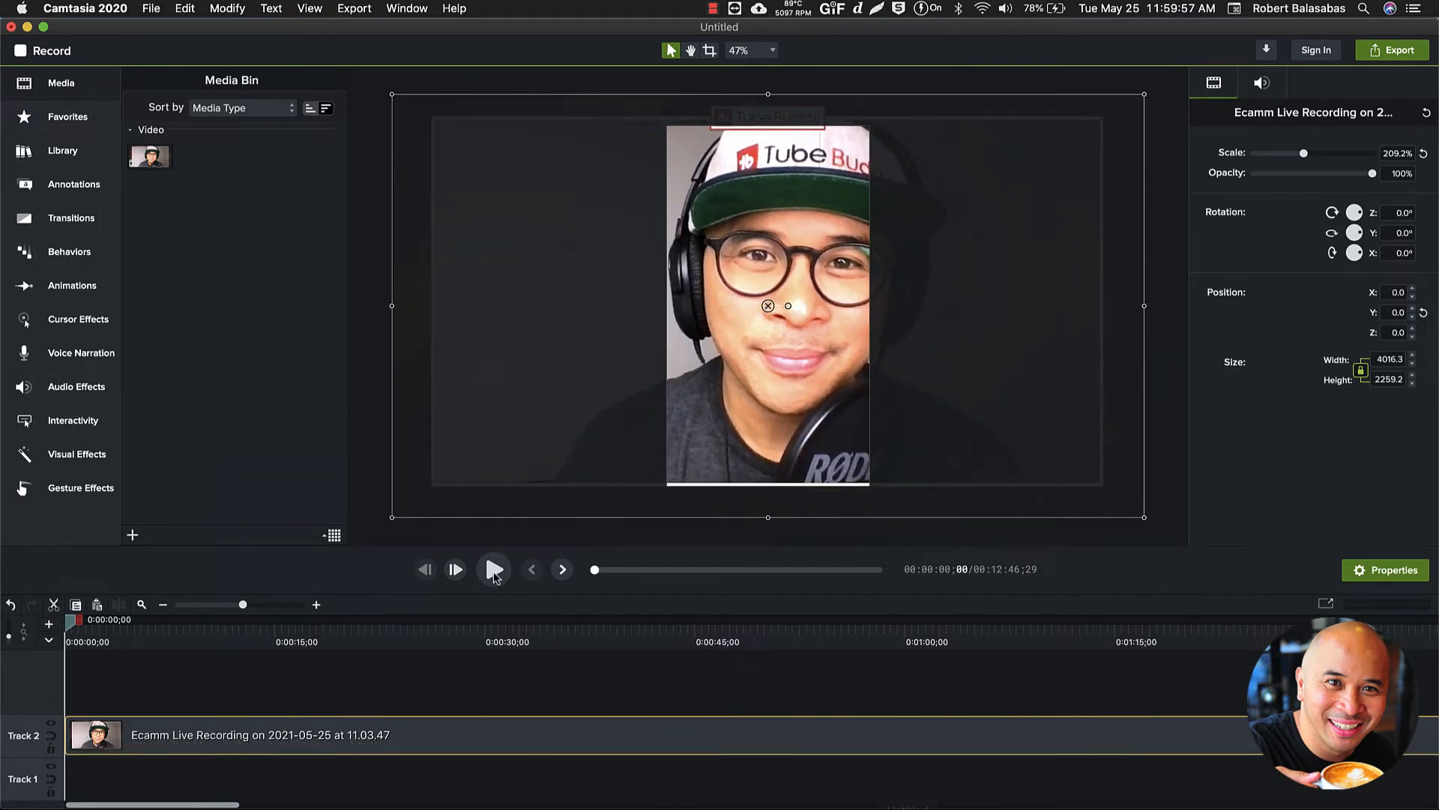
# Preview the framing and nudge the webcam clip so the face is centered, around X −185, Y −32.
pyautogui.click(493, 570)
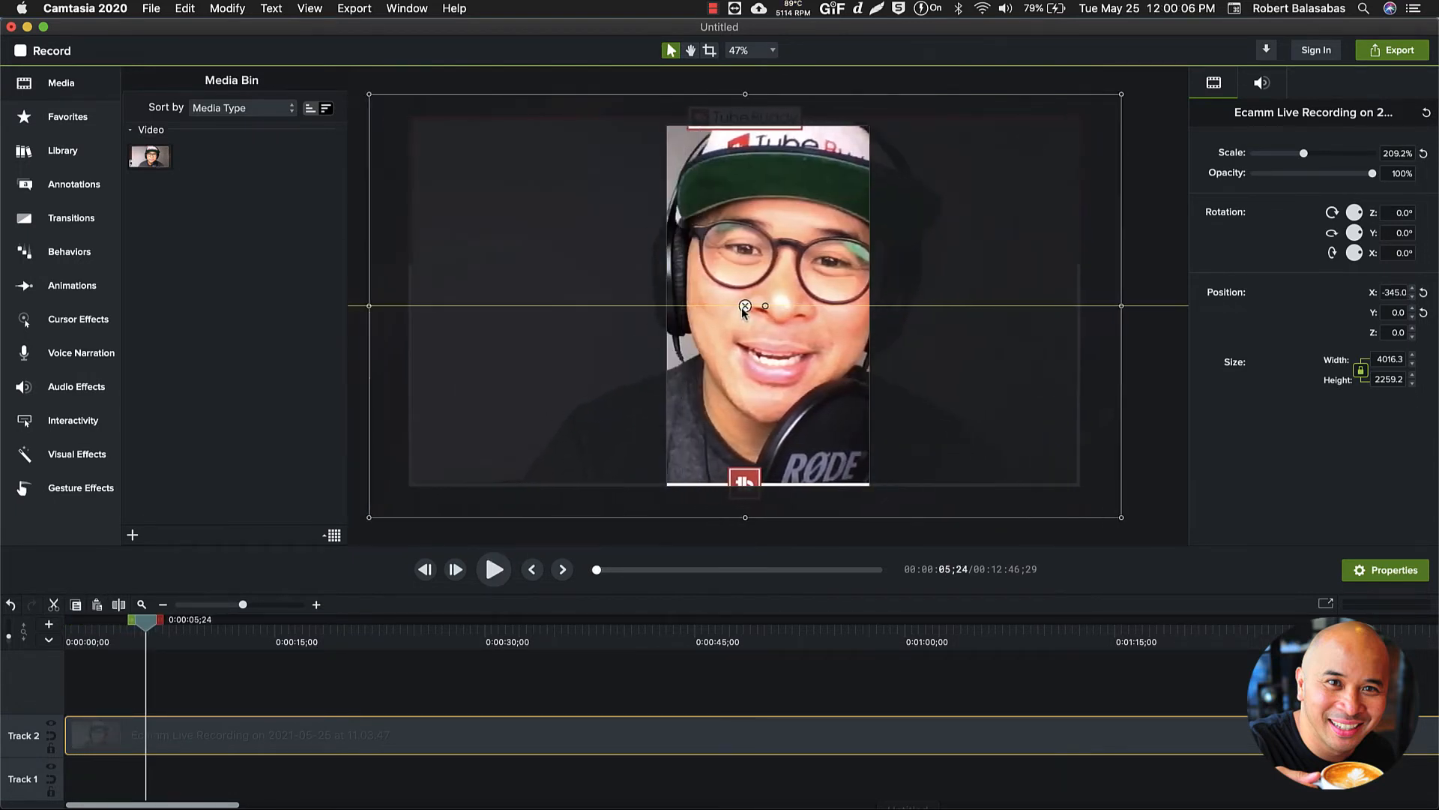
pyautogui.moveTo(745, 306); pyautogui.dragTo(745, 300)
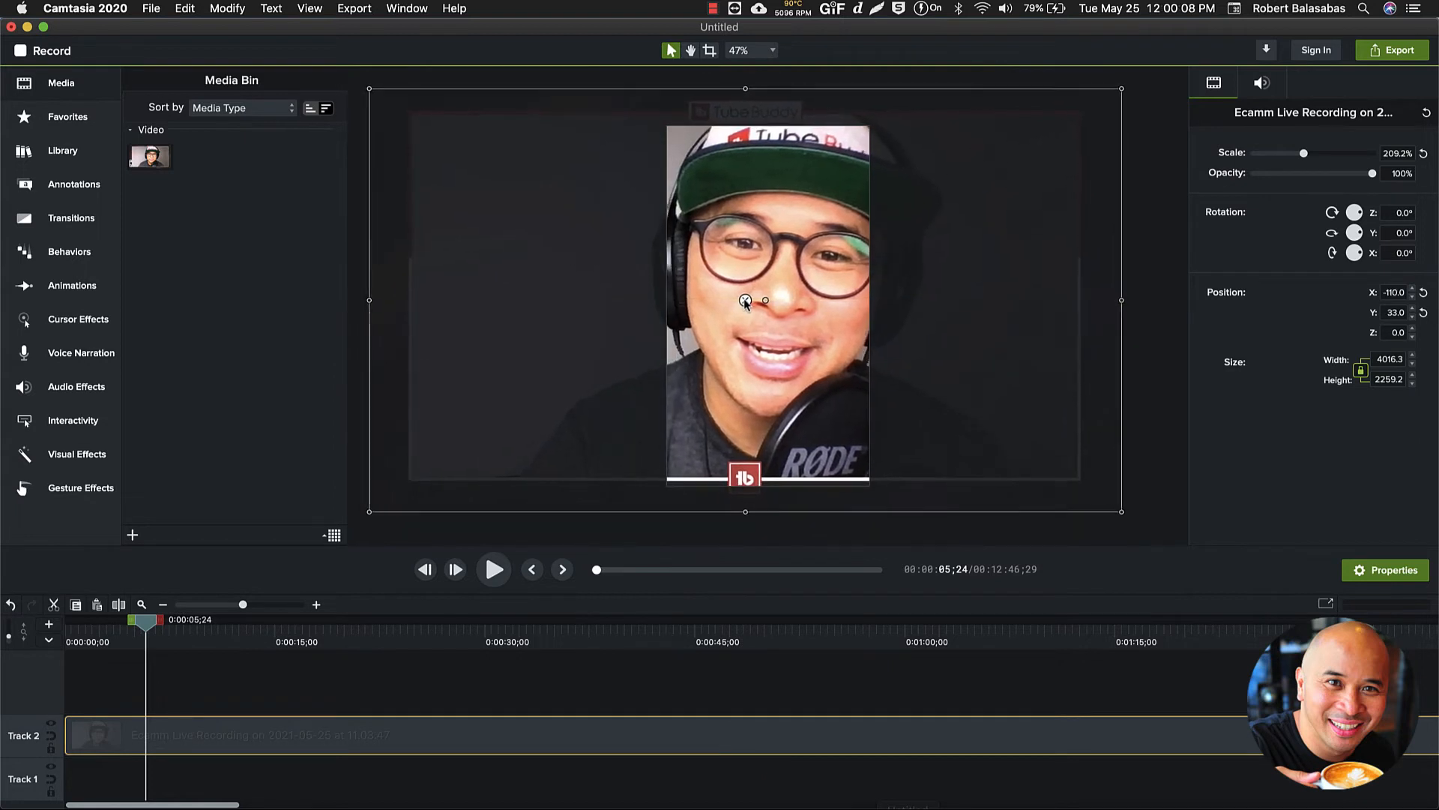
pyautogui.moveTo(745, 301); pyautogui.dragTo(733, 313)
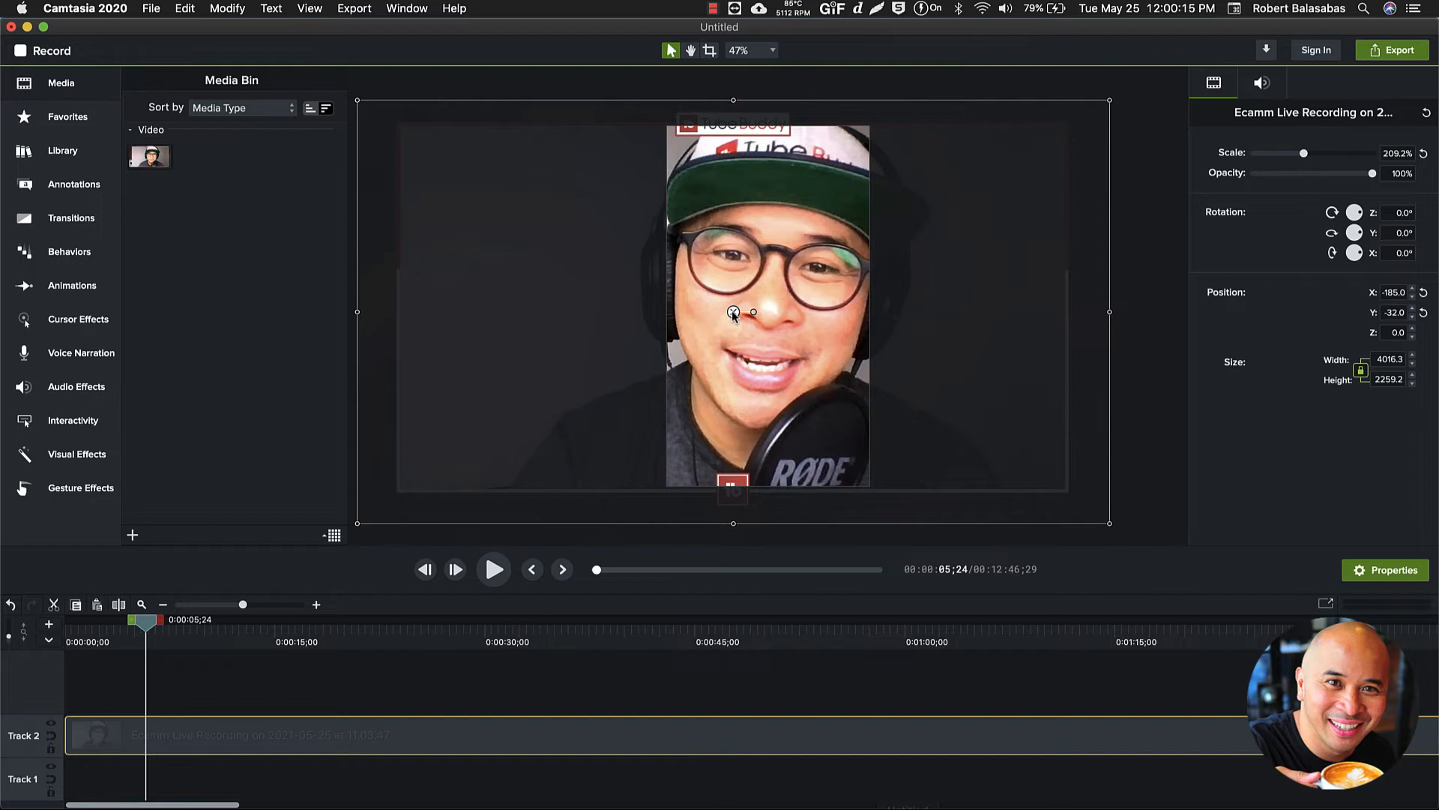
pyautogui.moveTo(733, 312); pyautogui.dragTo(746, 312)
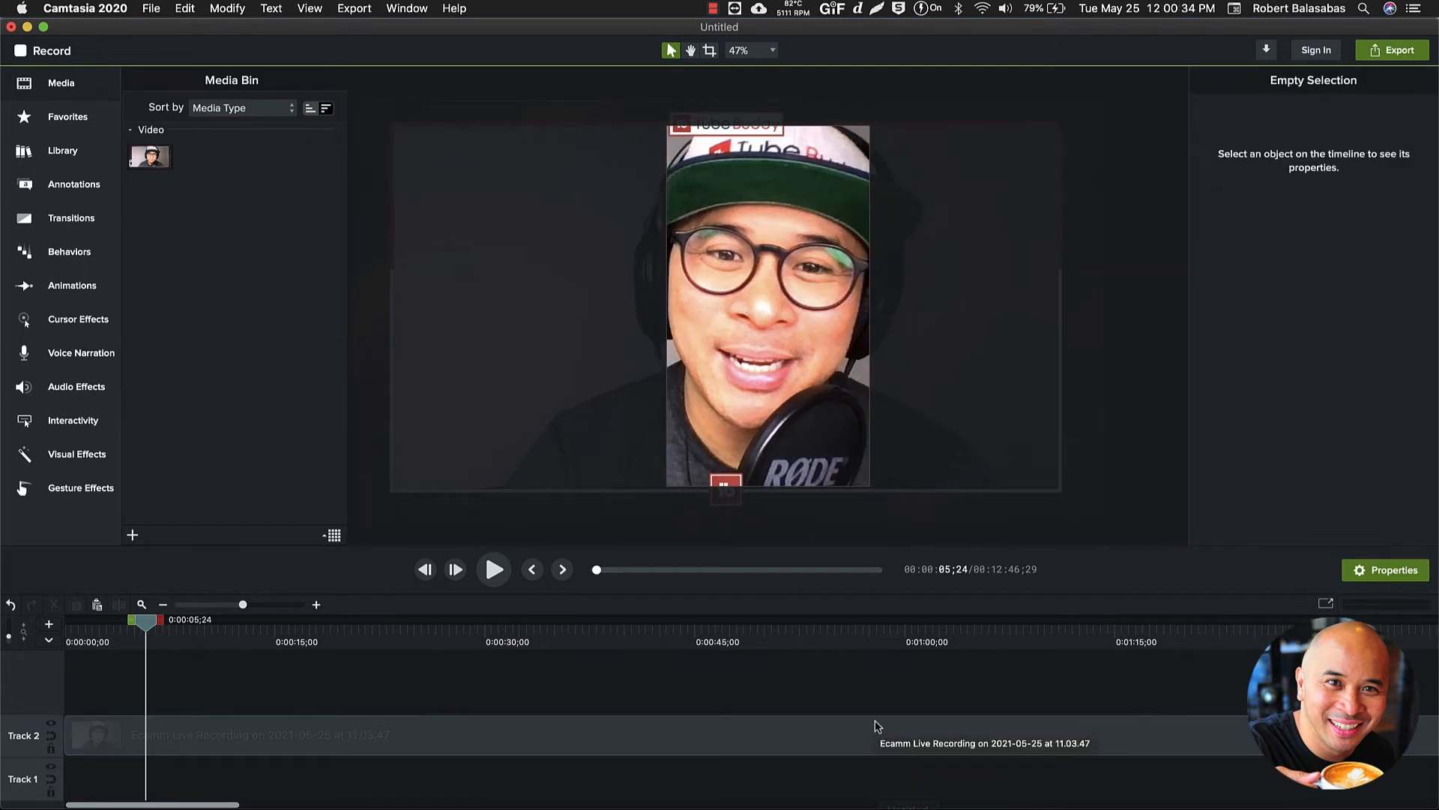
pyautogui.moveTo(1201, 432)
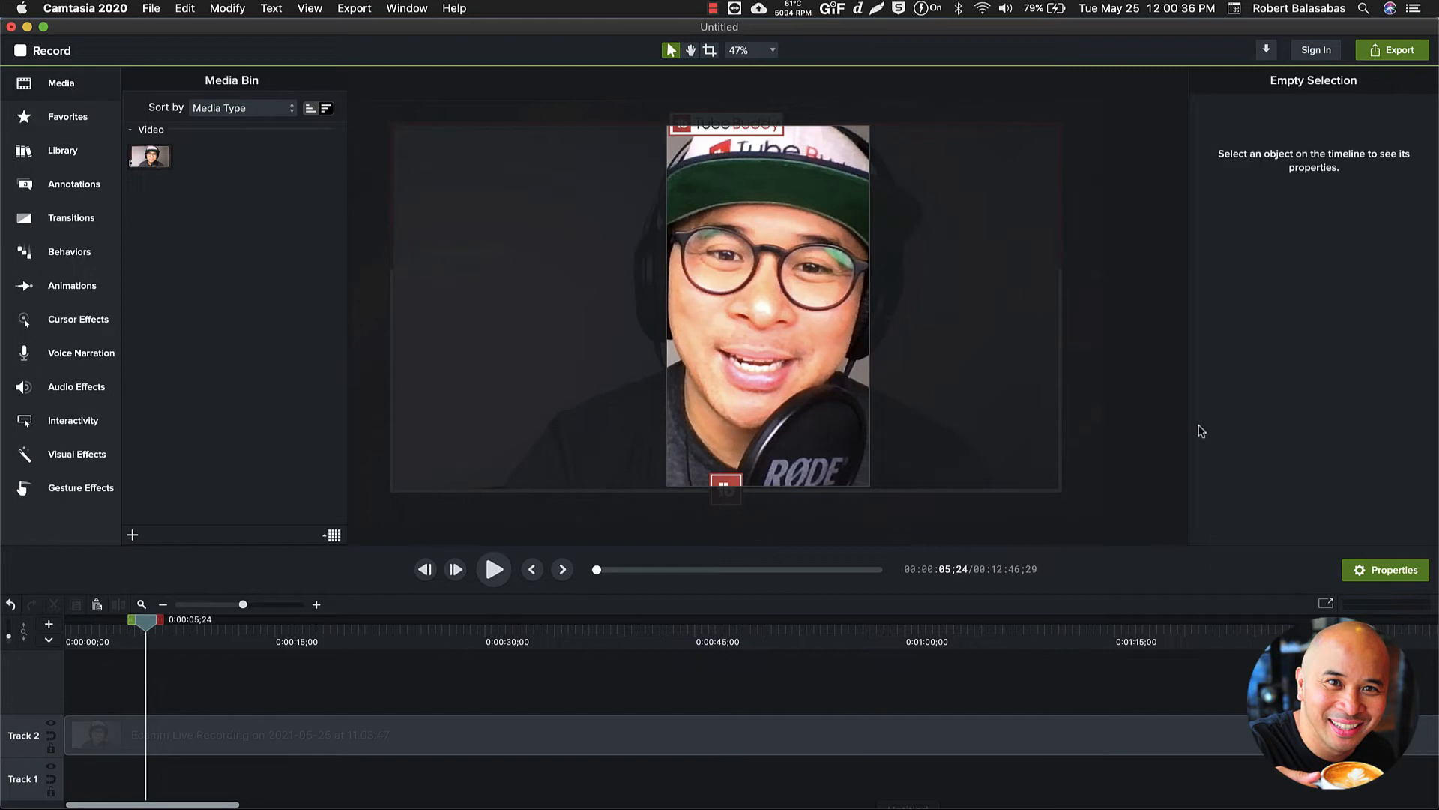
pyautogui.moveTo(1343, 136)
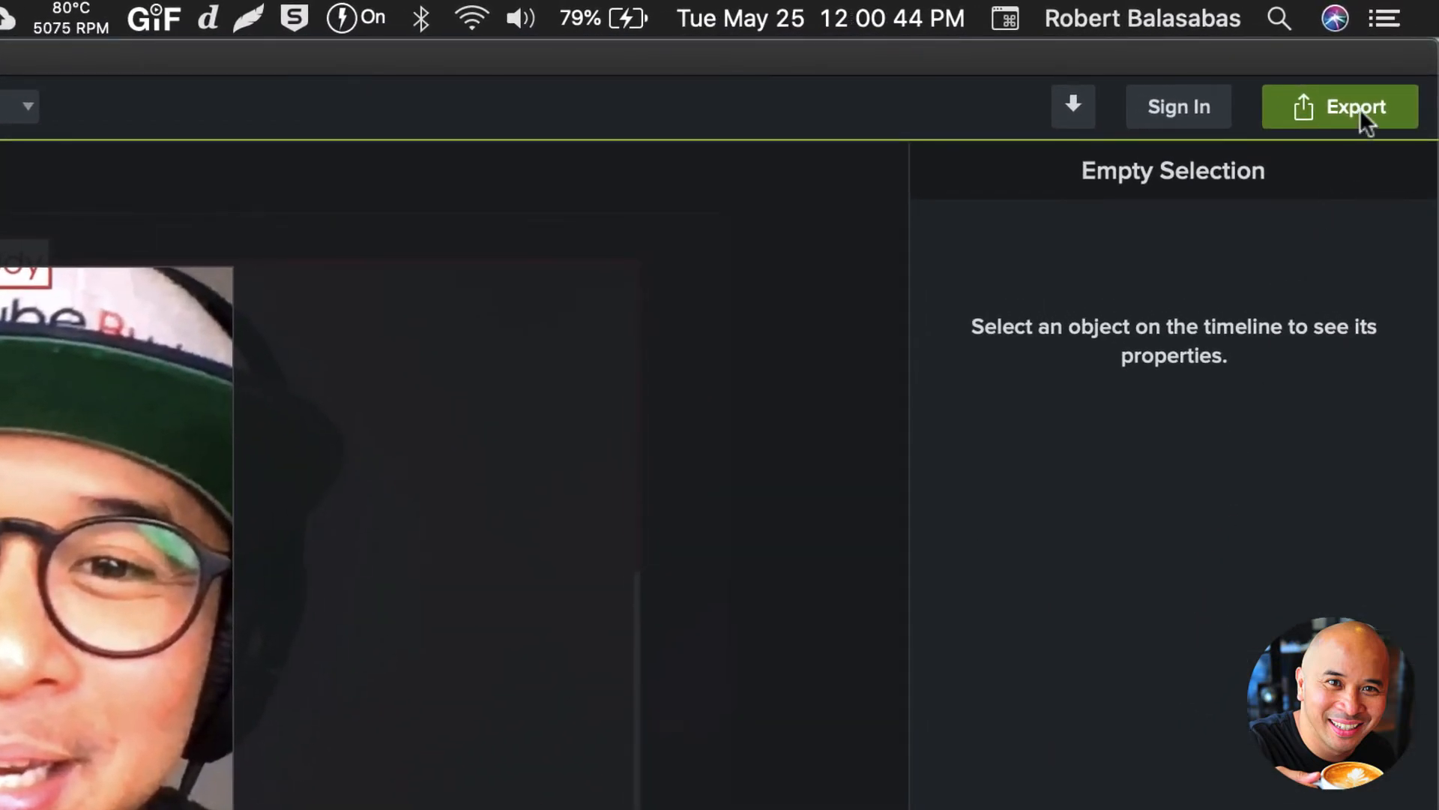
# Start an export to a Local File, reaching the MP4 save dialog.
pyautogui.click(1352, 106)
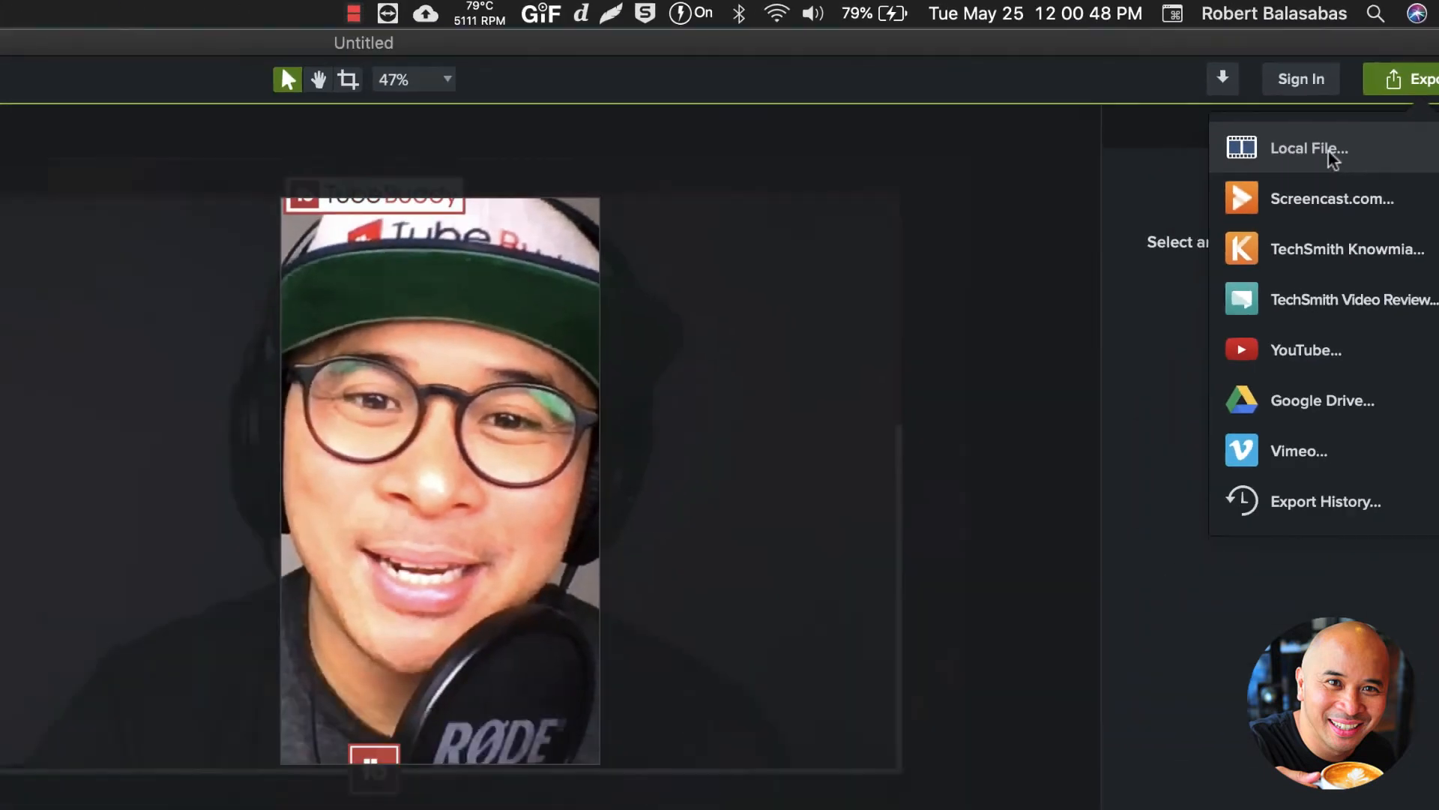
pyautogui.click(1309, 147)
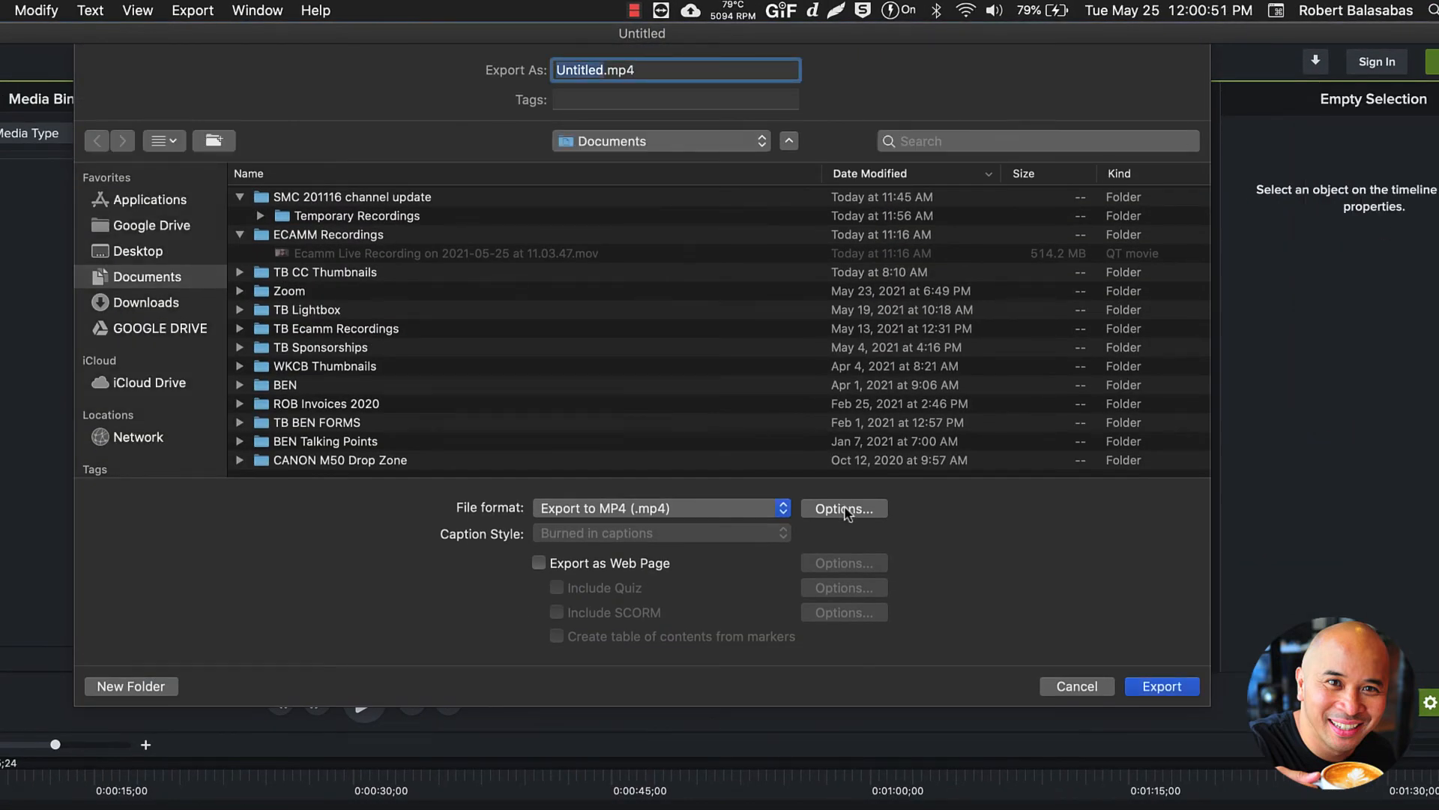
# Set the MP4 export dimensions to Custom 1080 by 1920 and confirm the options.
pyautogui.click(844, 509)
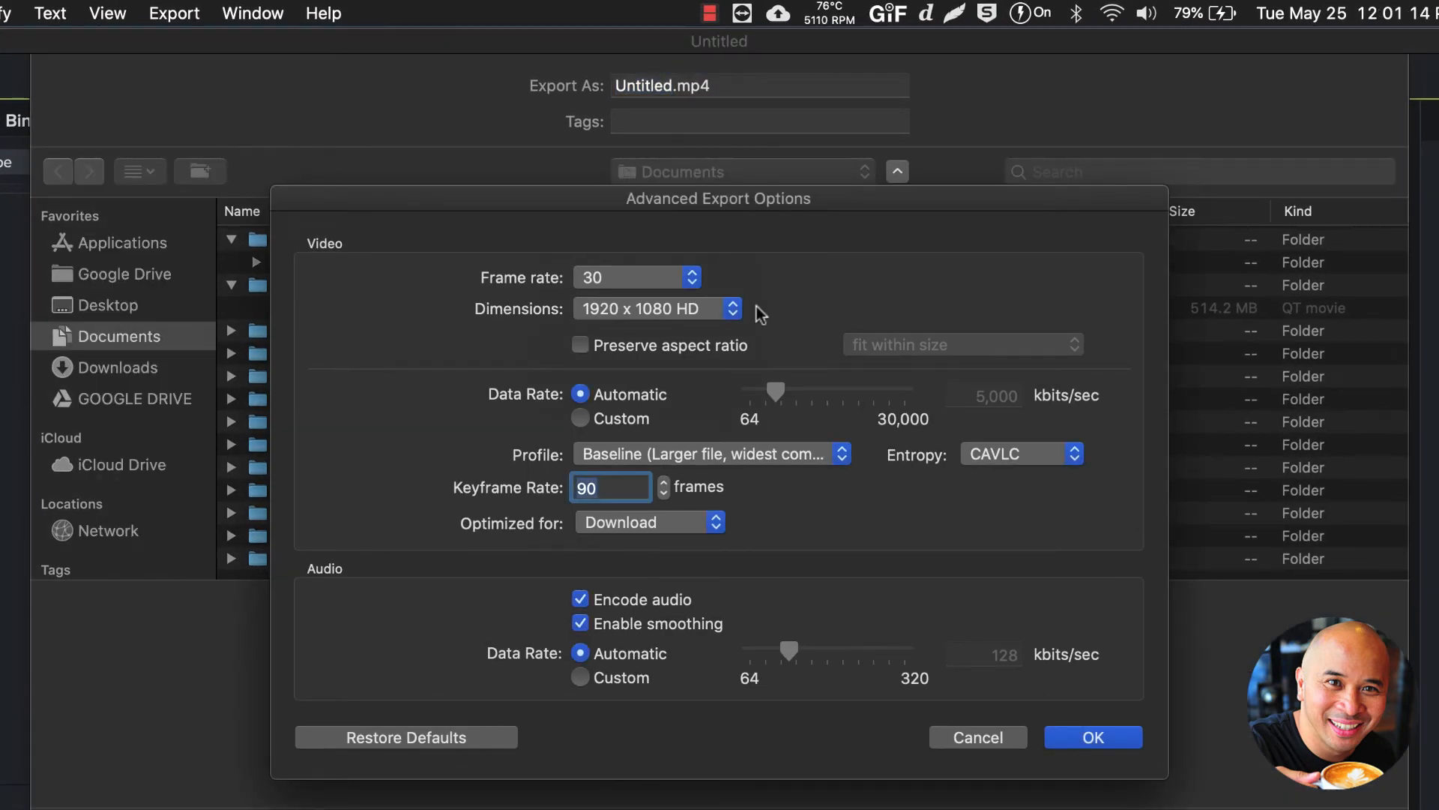
pyautogui.moveTo(671, 315)
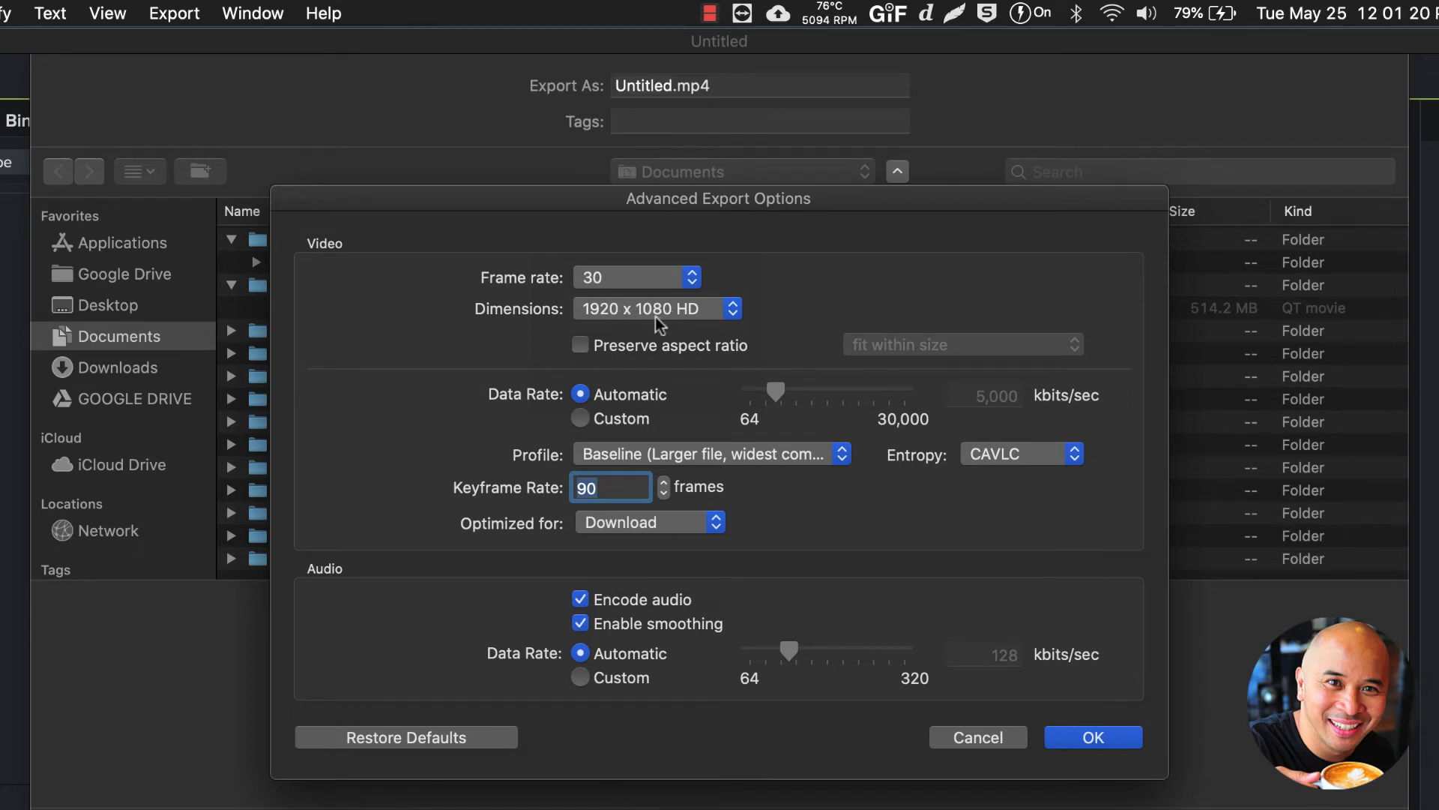
pyautogui.click(657, 308)
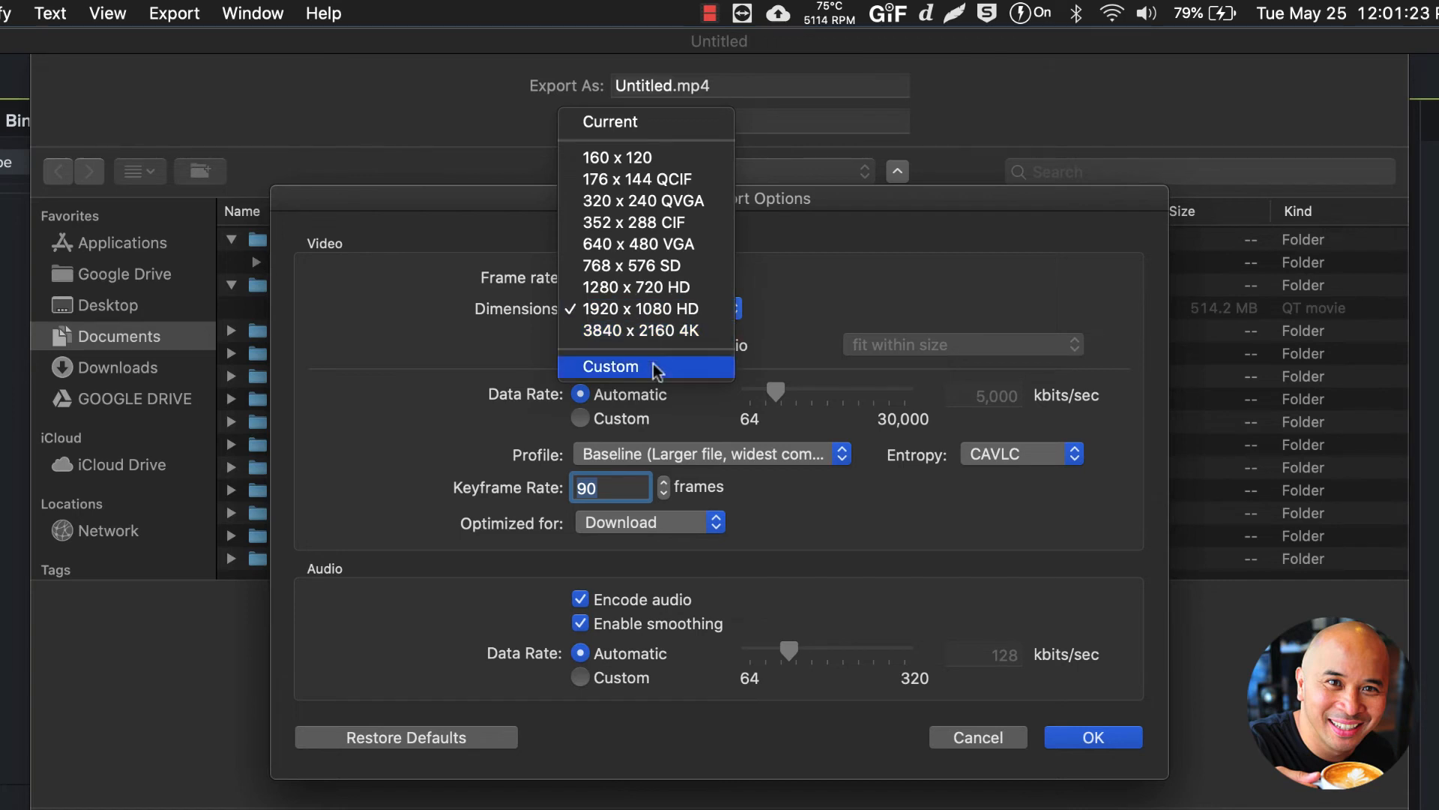
pyautogui.click(610, 366)
pyautogui.write('1,920')
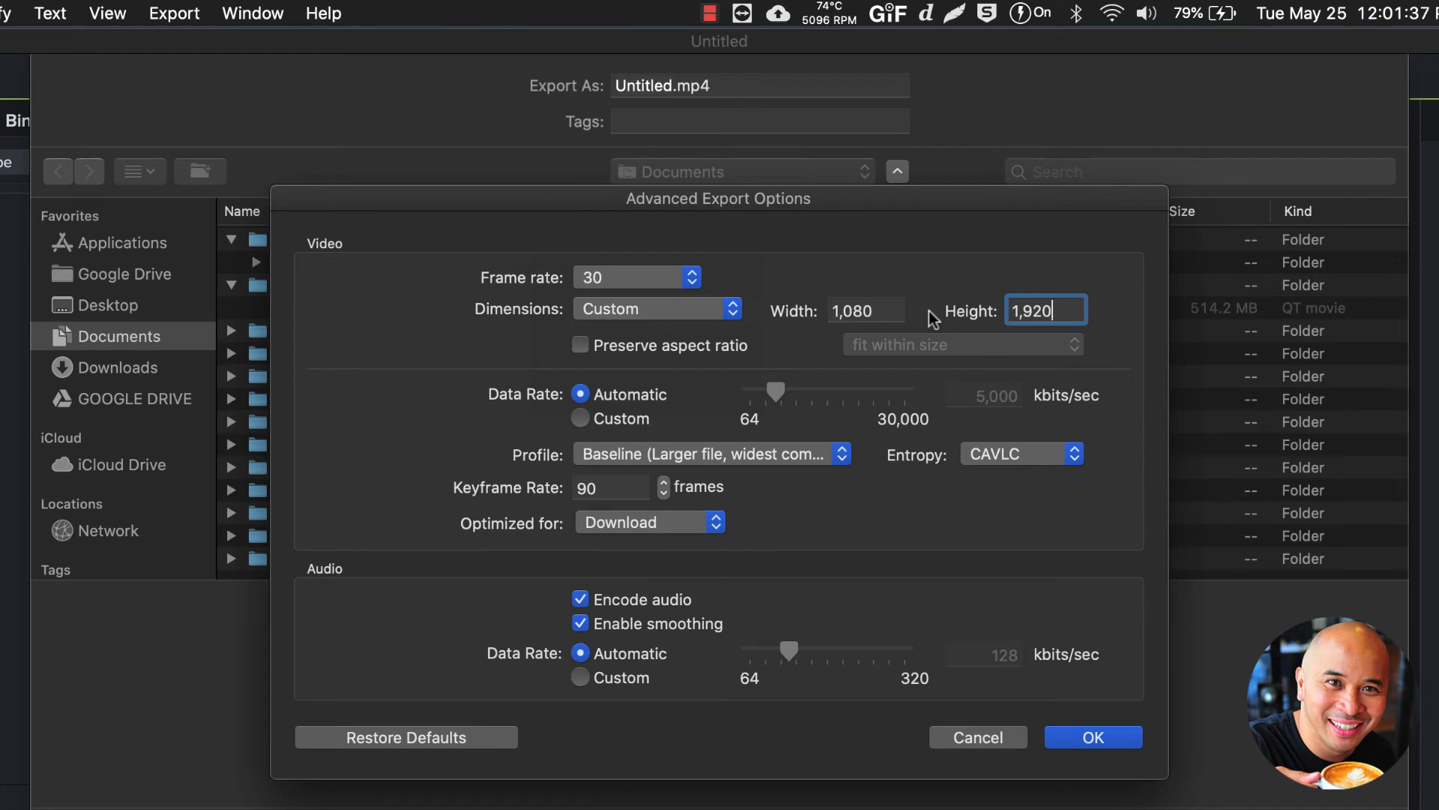
pyautogui.moveTo(873, 323)
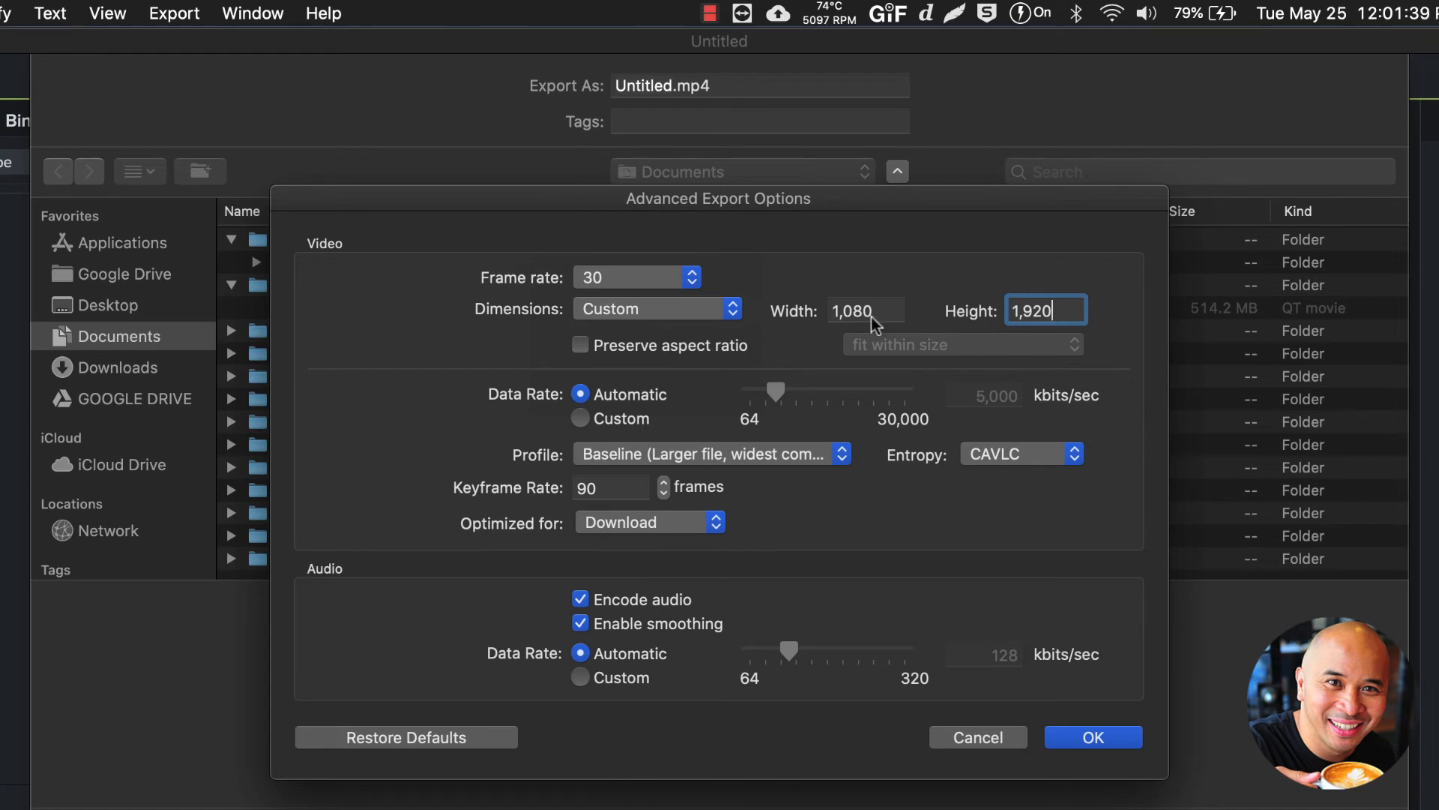
pyautogui.click(867, 311)
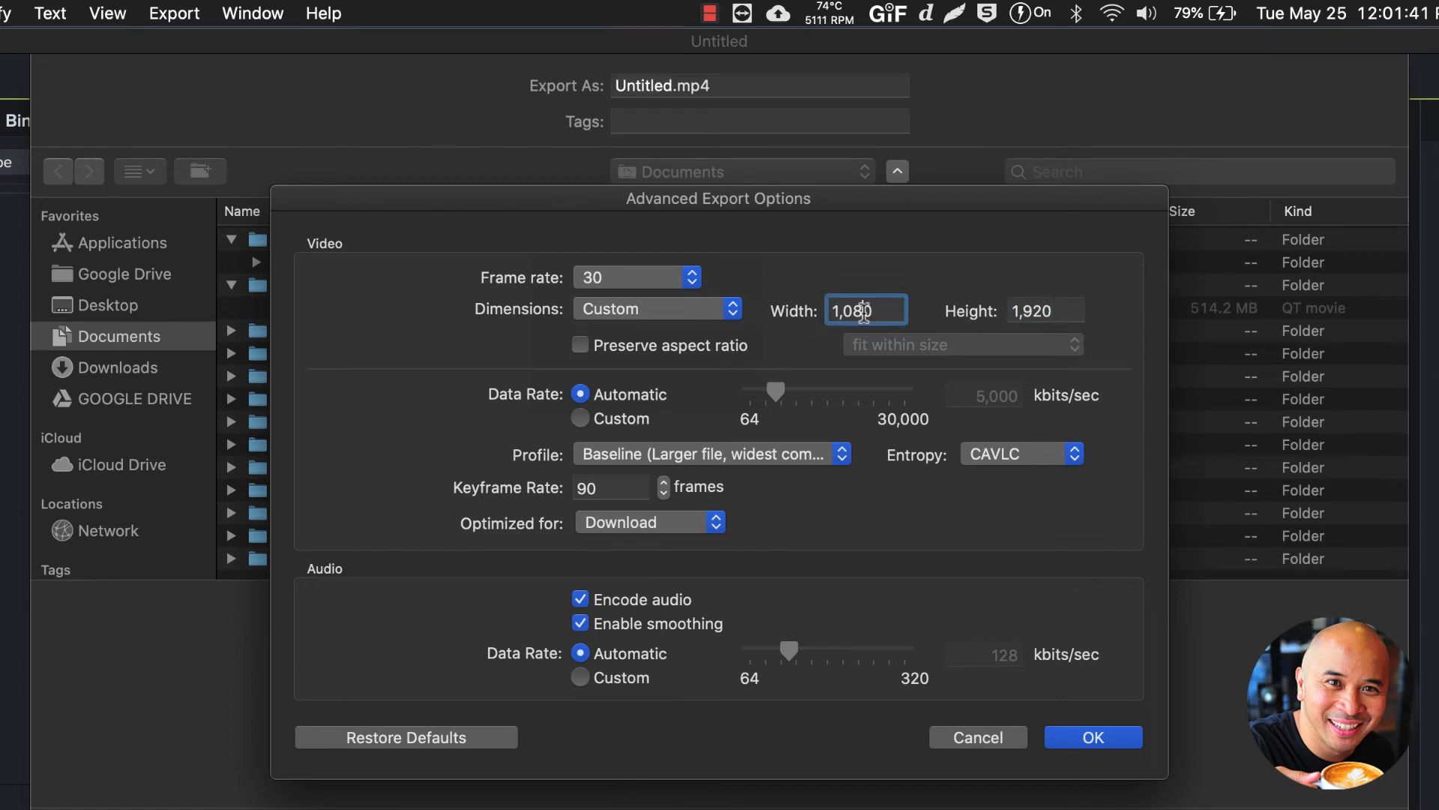
pyautogui.moveTo(759, 396)
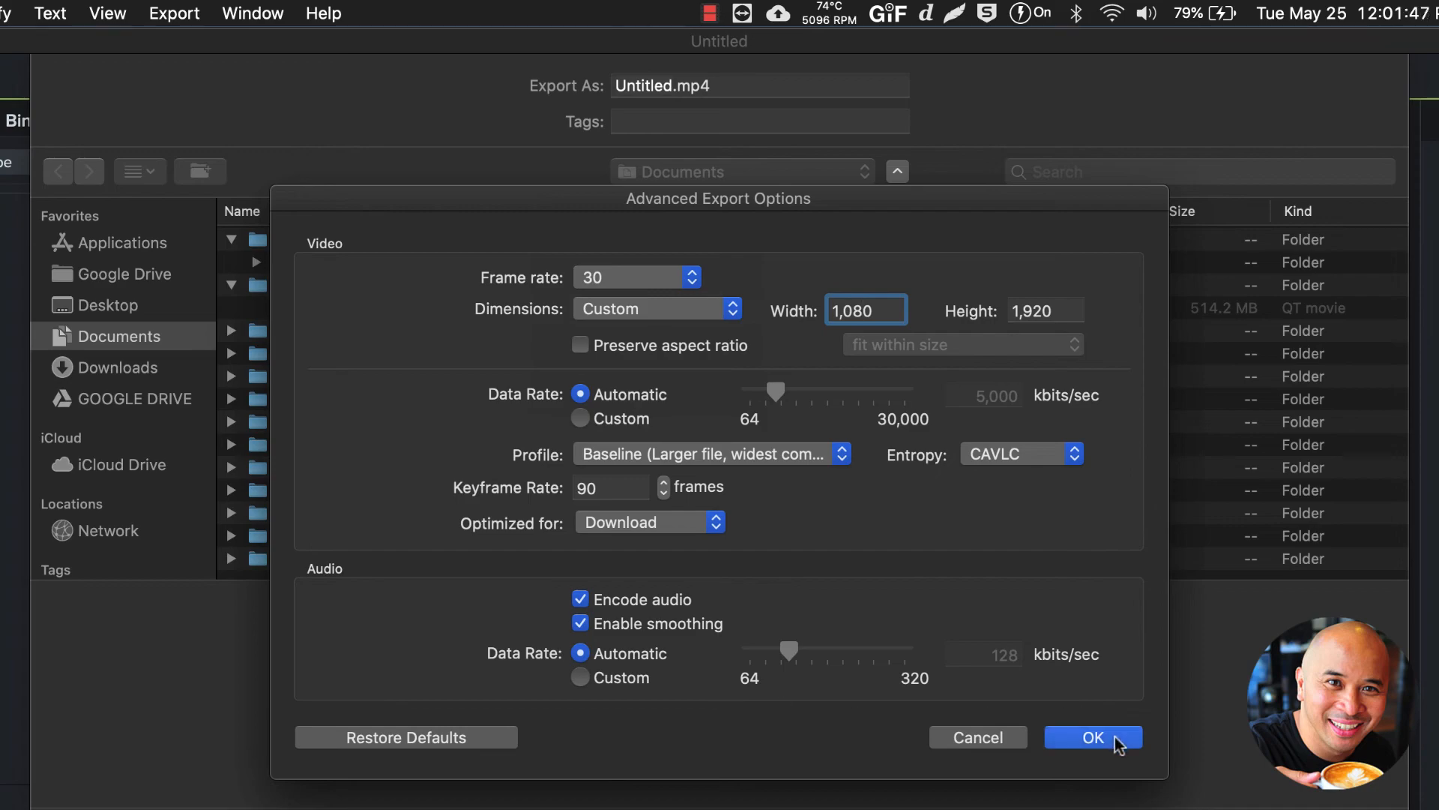
pyautogui.click(1093, 737)
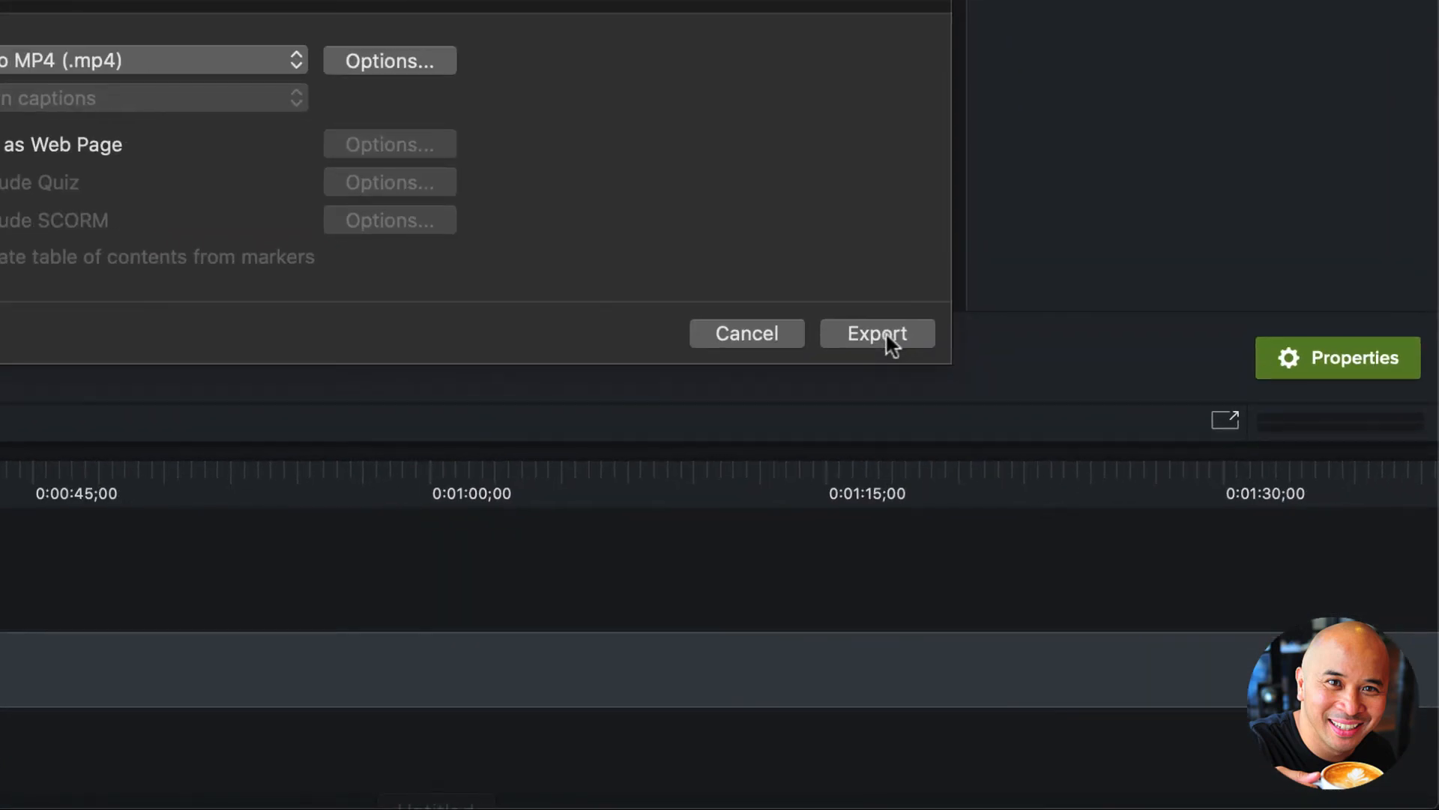
# Render the vertical MP4 and return to the editor.
pyautogui.click(877, 333)
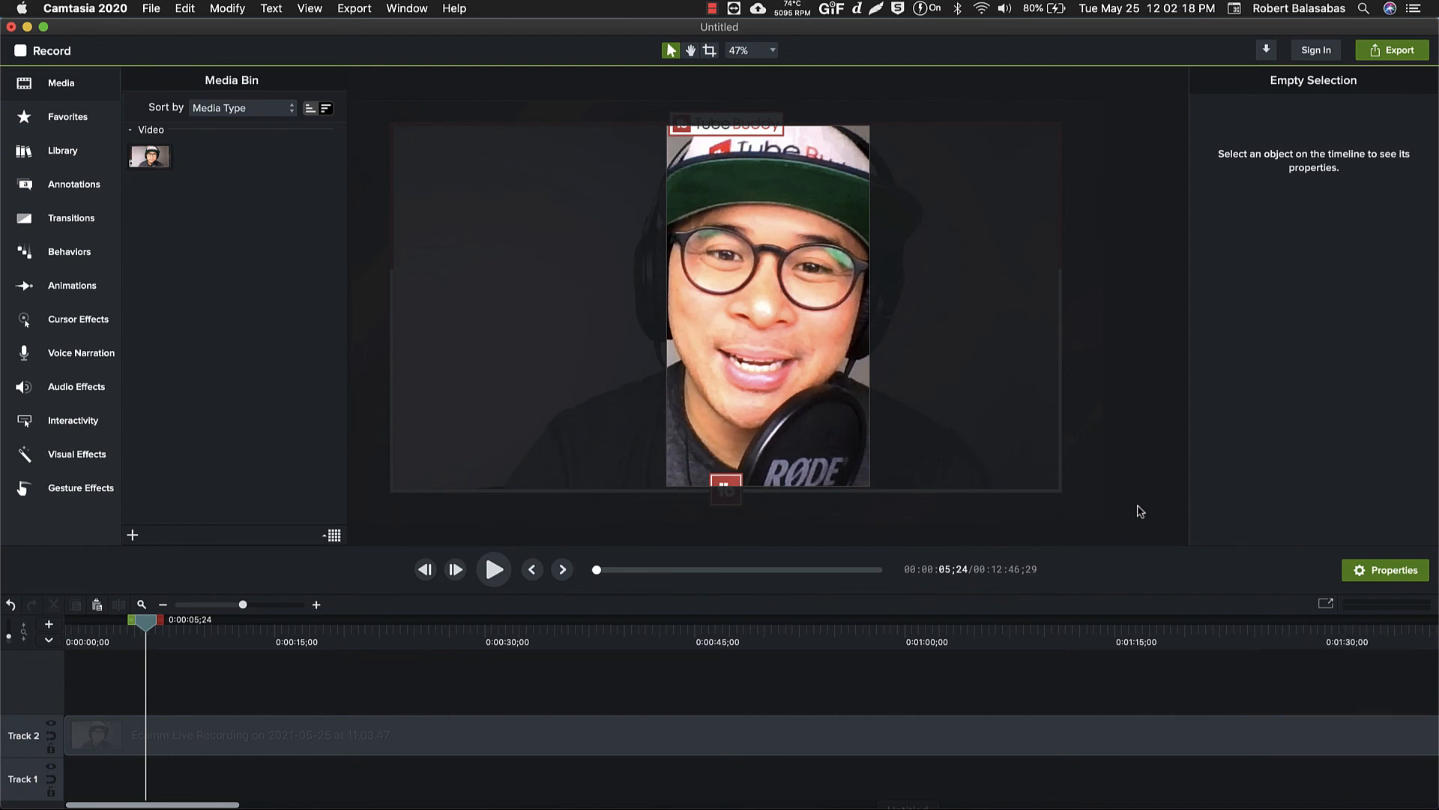
pyautogui.moveTo(1102, 492)
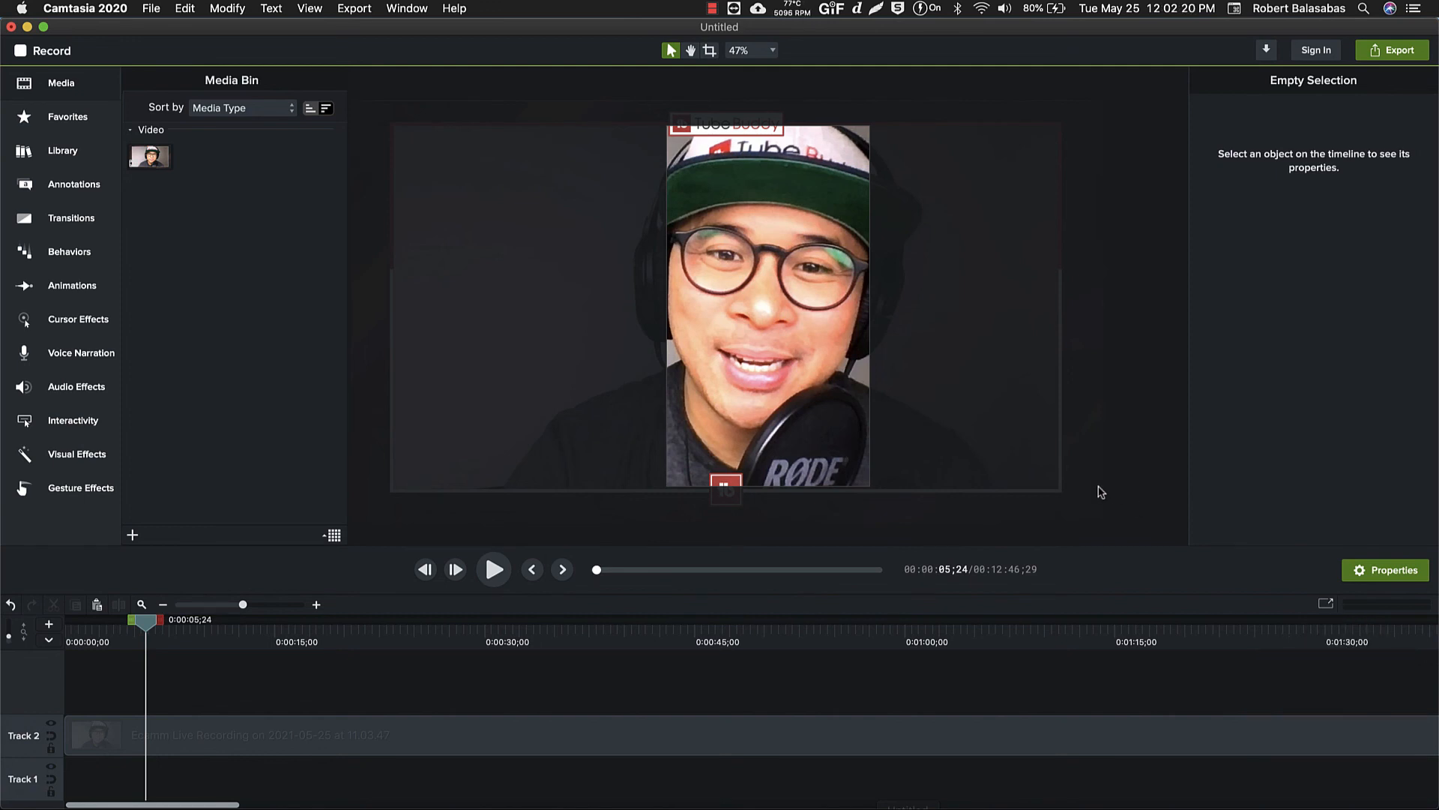